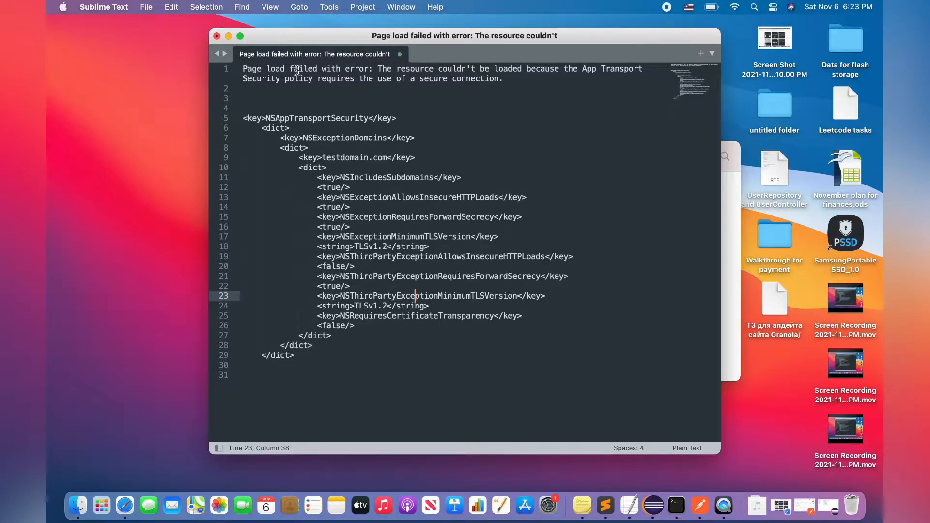
# - In Finder, show Eclipse's package contents and enter the Contents folder
pyautogui.click(243, 108)
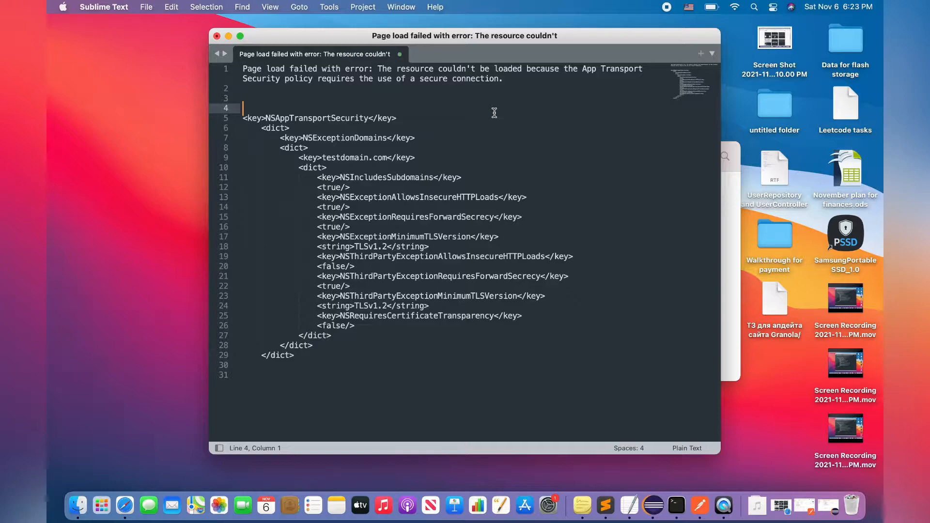
pyautogui.moveTo(78, 505)
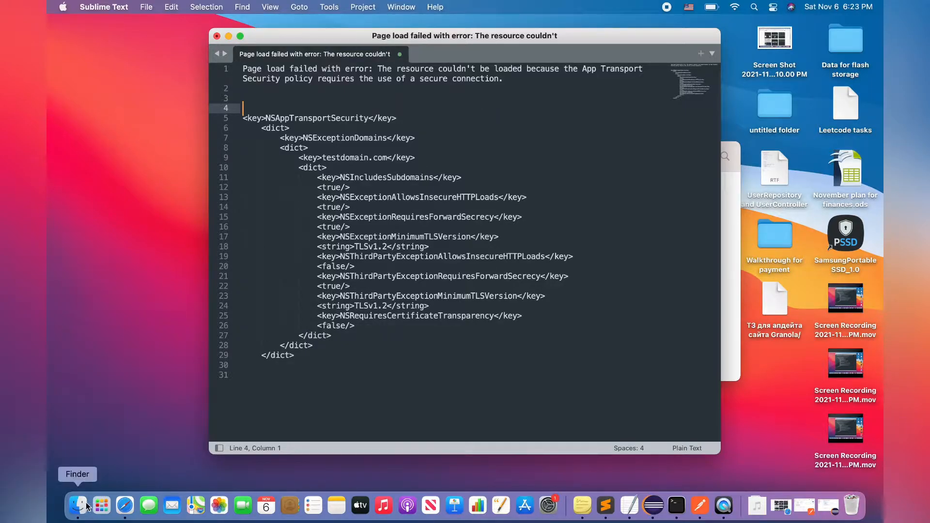
pyautogui.click(77, 505)
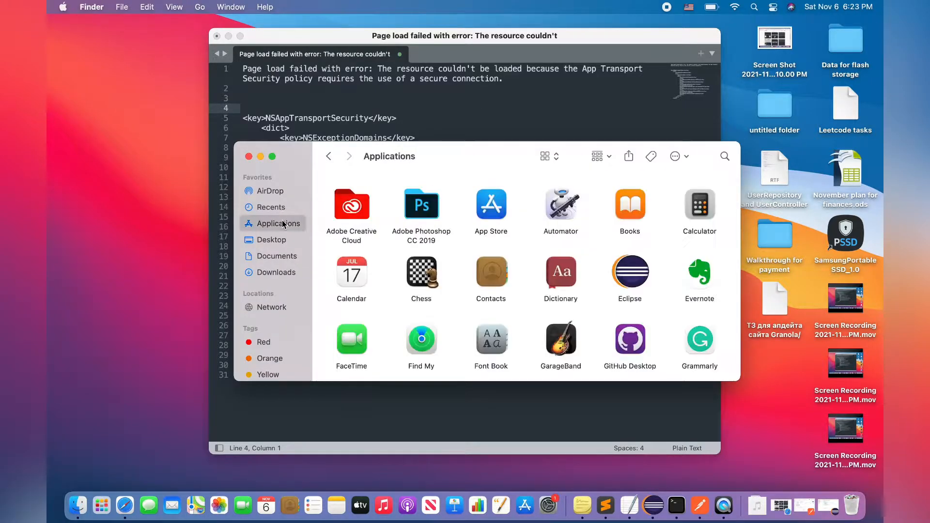
pyautogui.rightClick(630, 273)
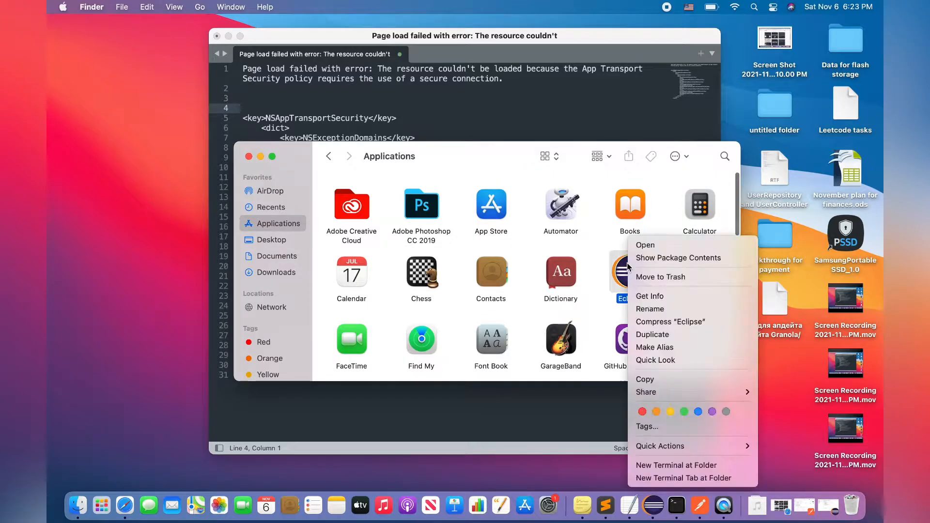
pyautogui.moveTo(679, 258)
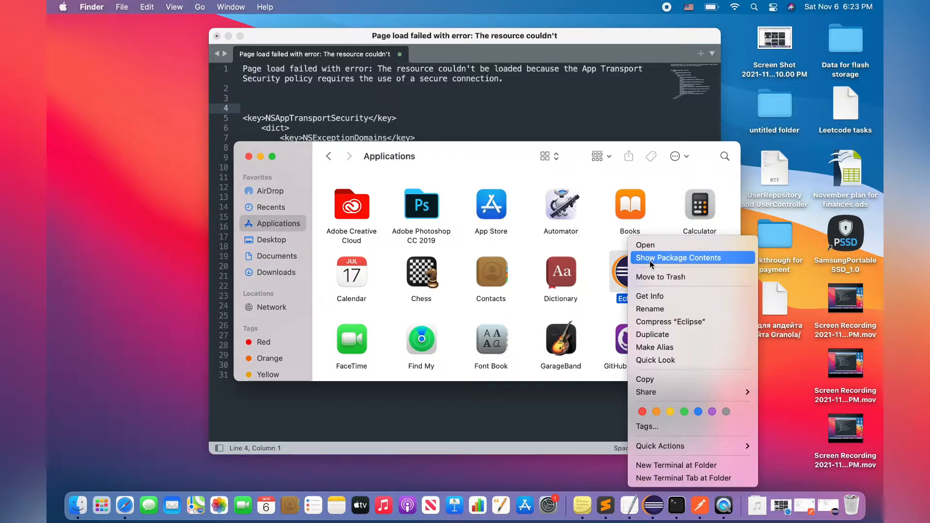
pyautogui.click(678, 258)
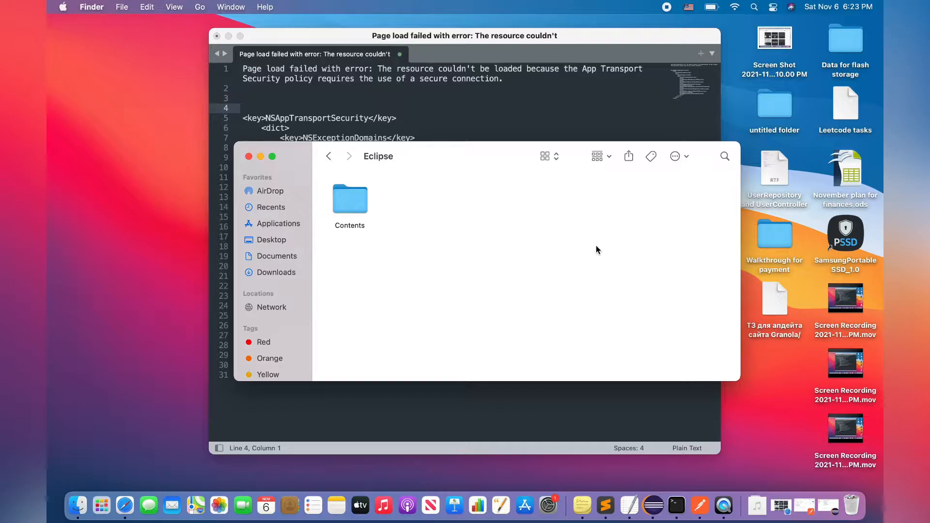
pyautogui.doubleClick(349, 200)
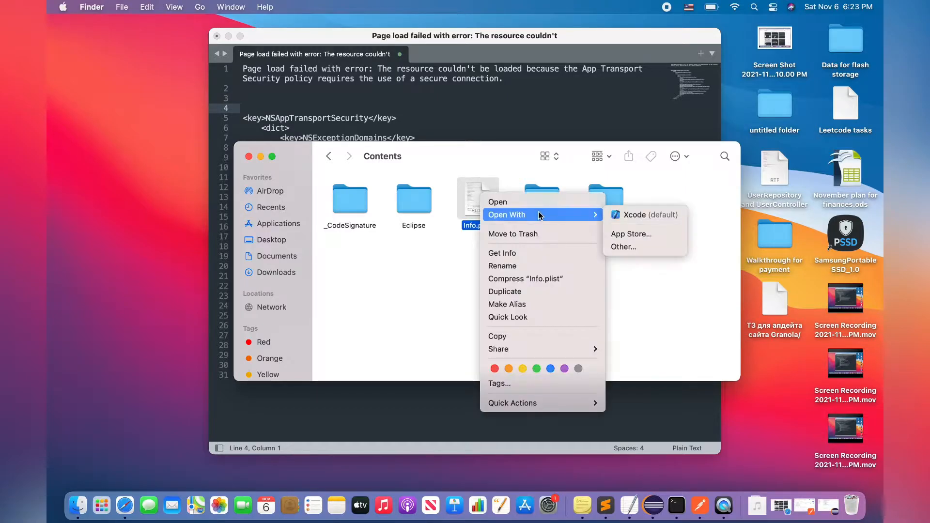
# - Choose Sublime Text as the app to open Info.plist with
pyautogui.click(624, 247)
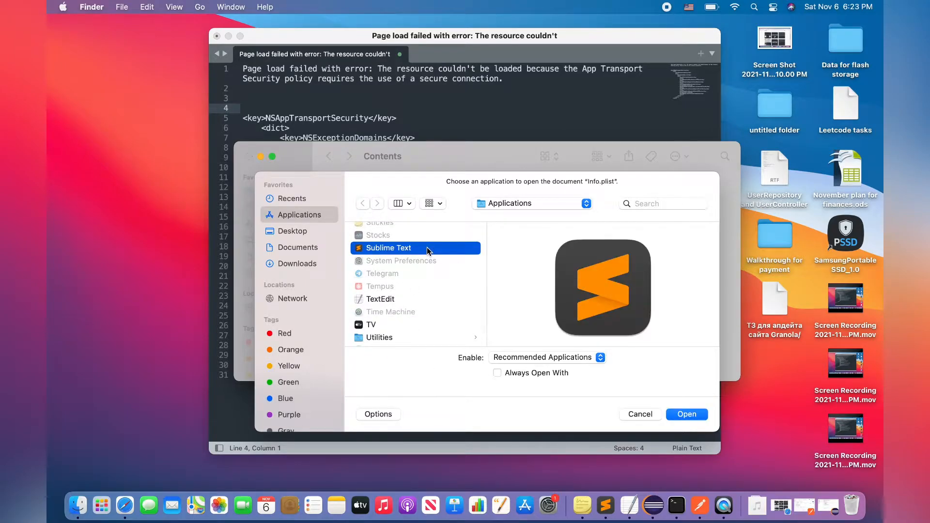
# - Open Info.plist in Sublime Text and read it down to the closing plist tag
pyautogui.click(686, 414)
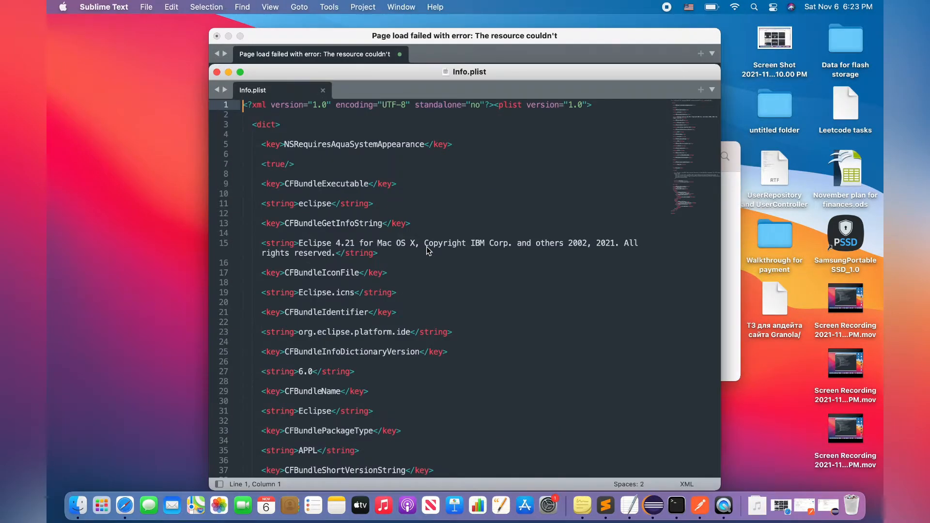
pyautogui.scroll(-3)
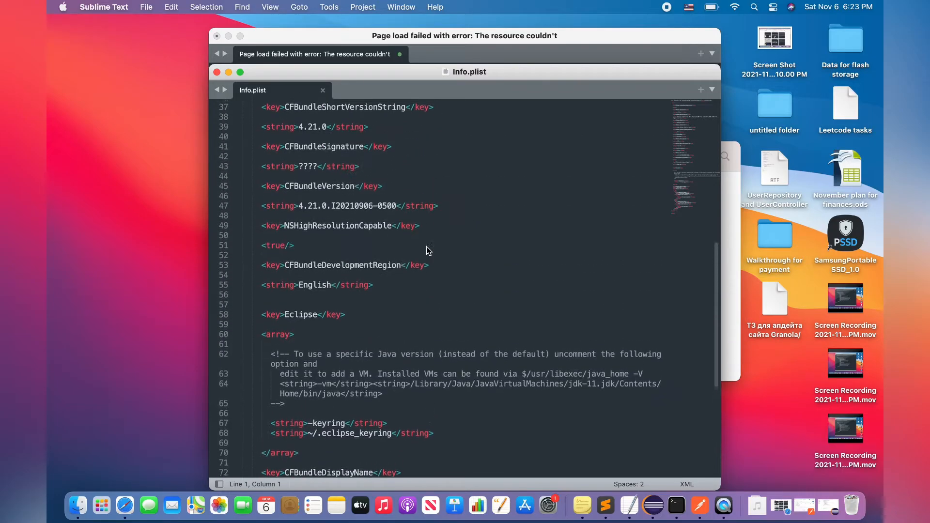
pyautogui.scroll(3)
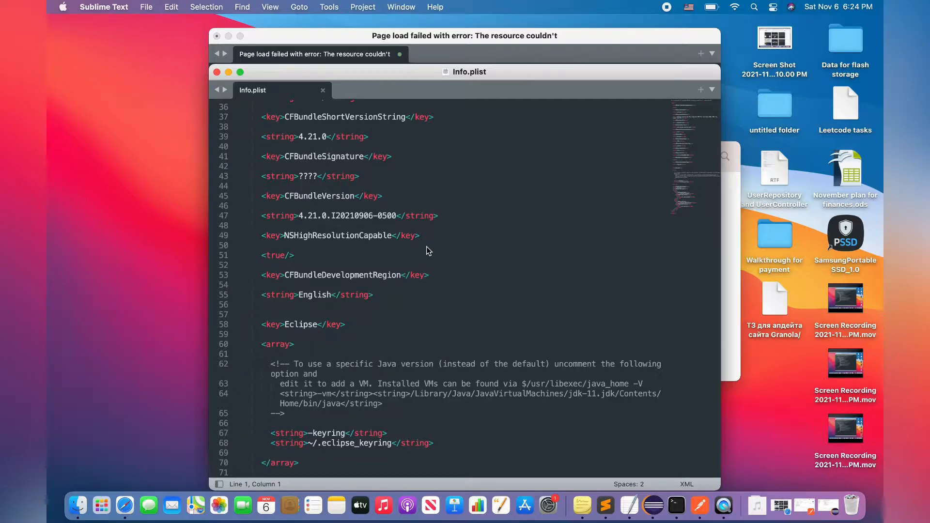
pyautogui.scroll(-3)
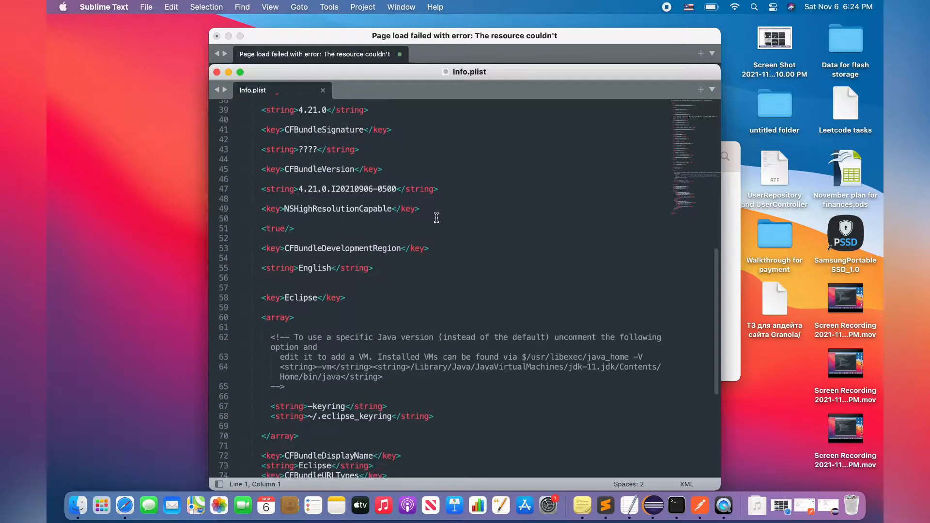
pyautogui.scroll(-3)
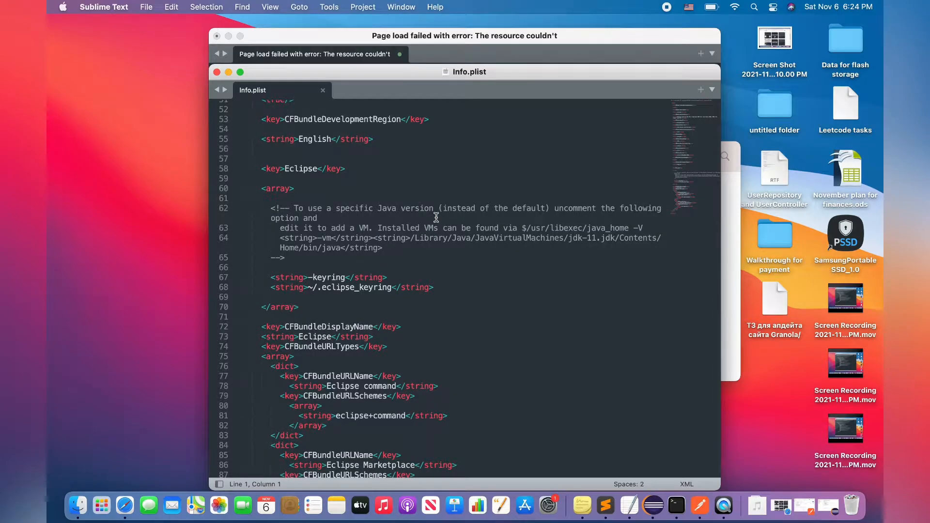
pyautogui.scroll(-3)
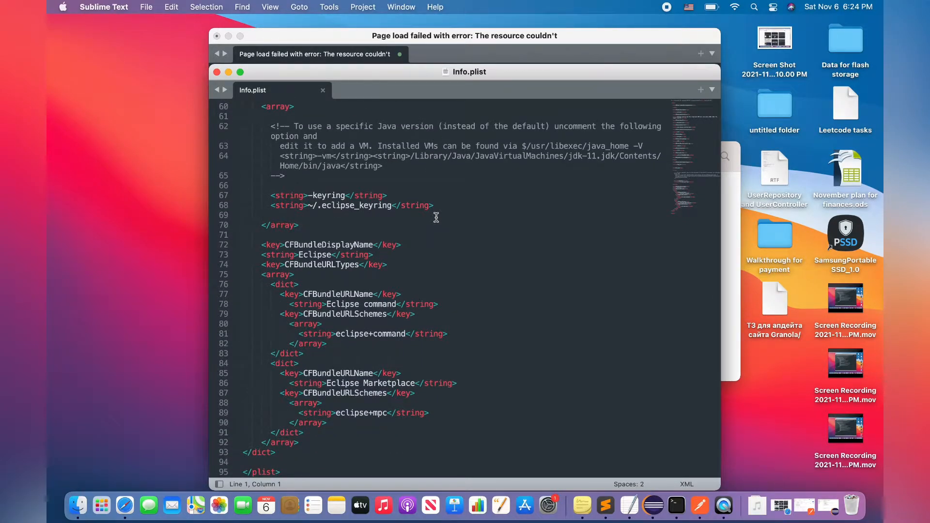
pyautogui.moveTo(580, 45)
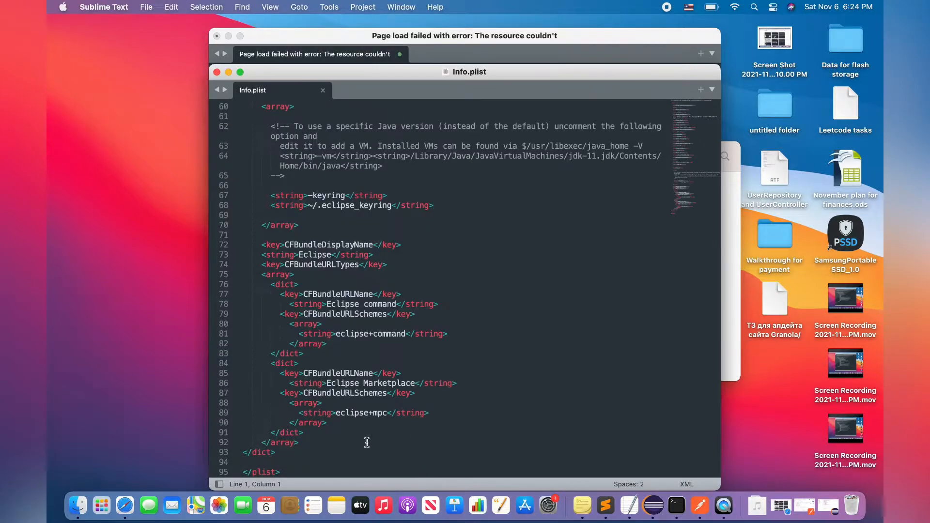
# - Paste the NSAppTransportSecurity dict for testdomain.com before </plist> and save Info.plist
pyautogui.click(274, 453)
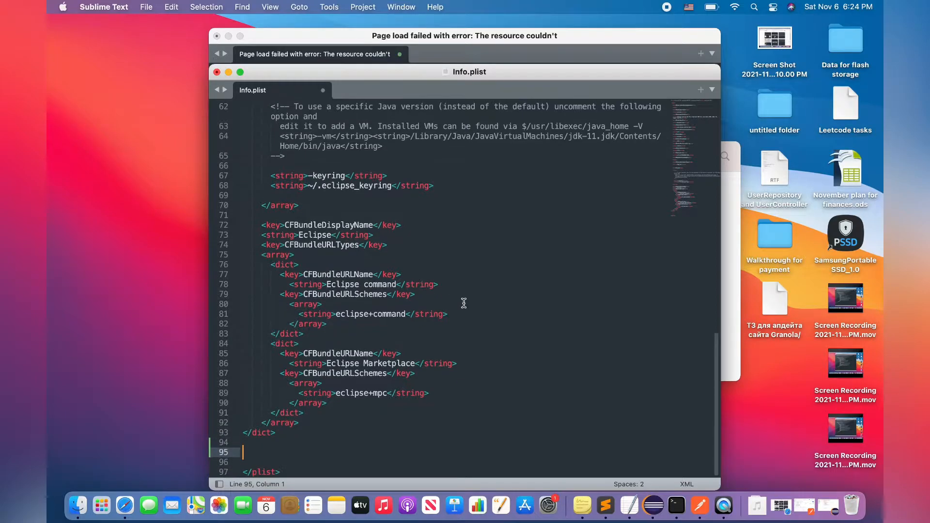
pyautogui.scroll(-3)
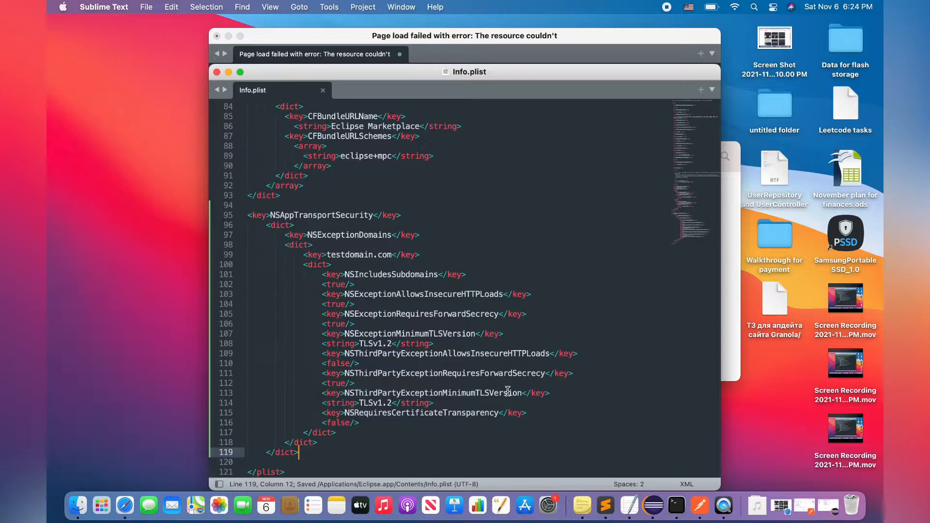
pyautogui.moveTo(442, 209)
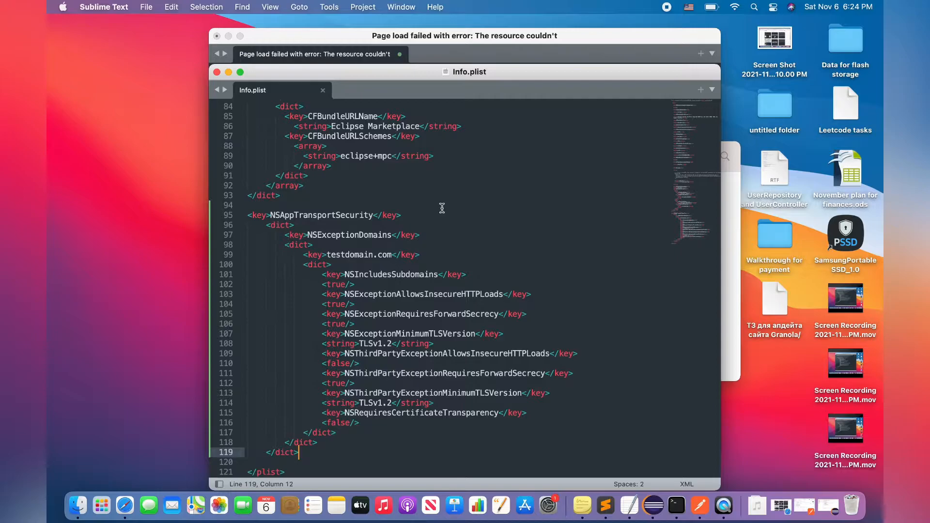
pyautogui.moveTo(217, 72)
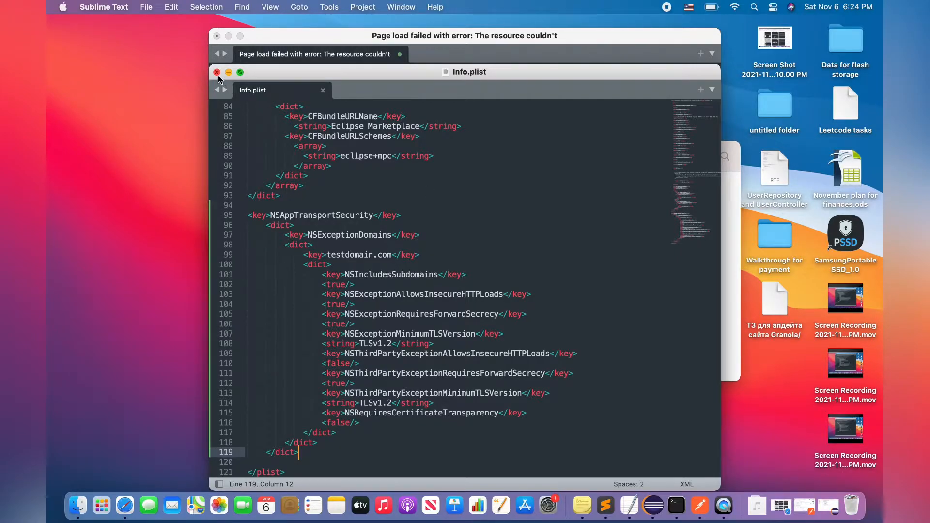
# - Close Info.plist, return to Eclipse's UserController, and launch a new Terminal window
pyautogui.click(323, 90)
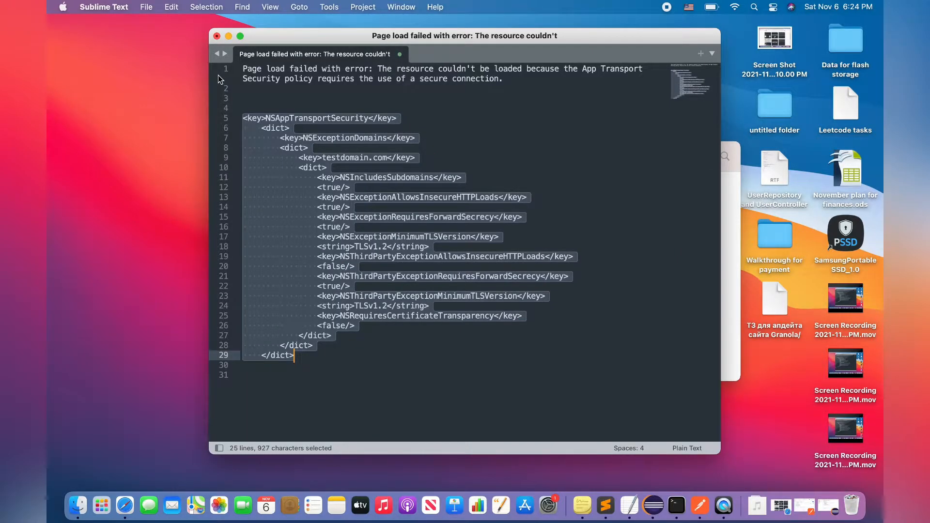
pyautogui.click(653, 506)
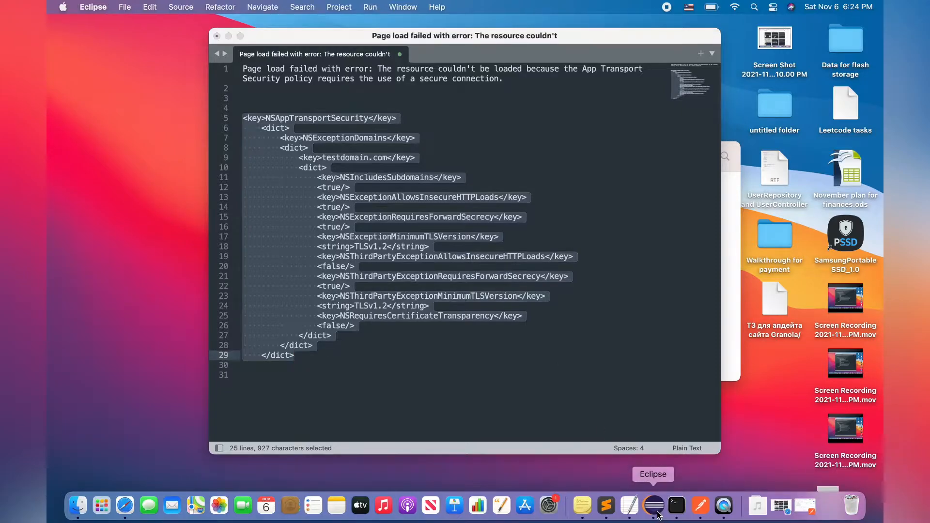
pyautogui.click(670, 505)
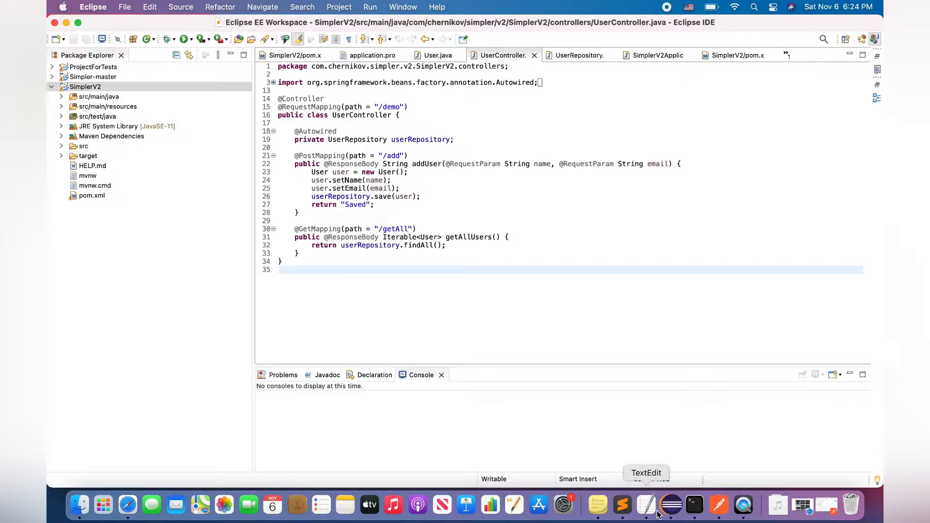
pyautogui.click(279, 270)
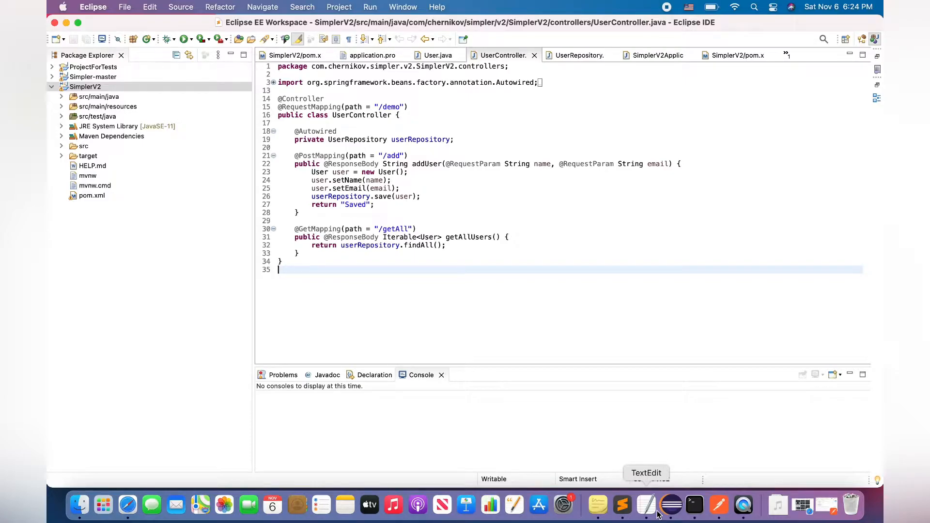
pyautogui.click(694, 505)
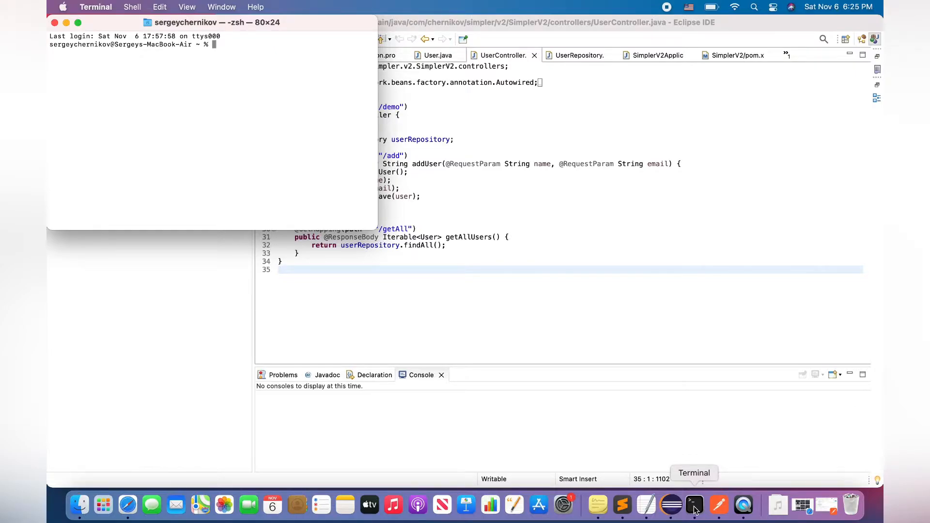
pyautogui.moveTo(321, 505)
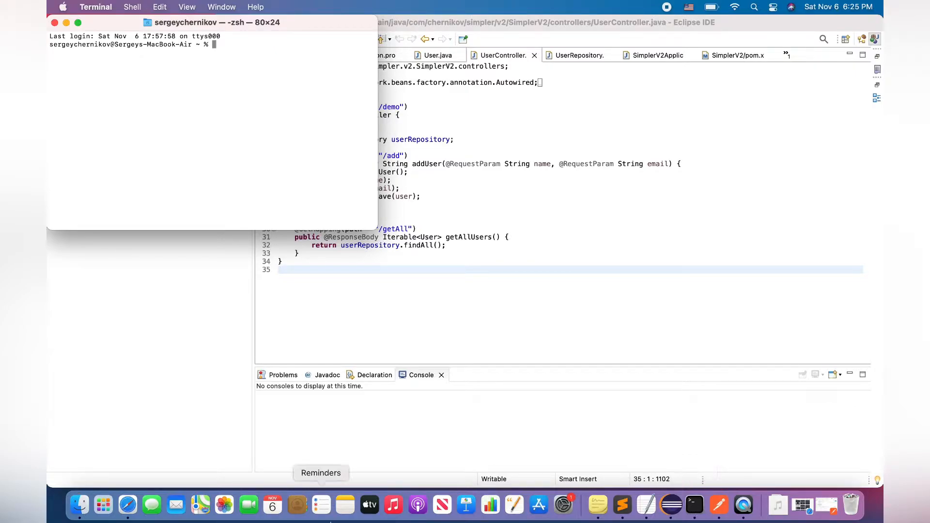
pyautogui.moveTo(78, 505)
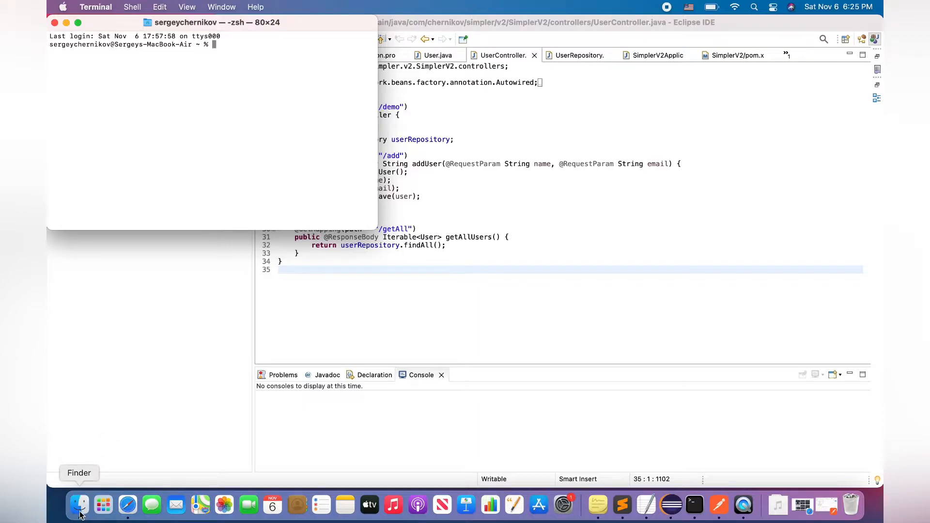
# - Browse Finder to Documents > Programming > Eclipse EE Workspace
pyautogui.click(79, 506)
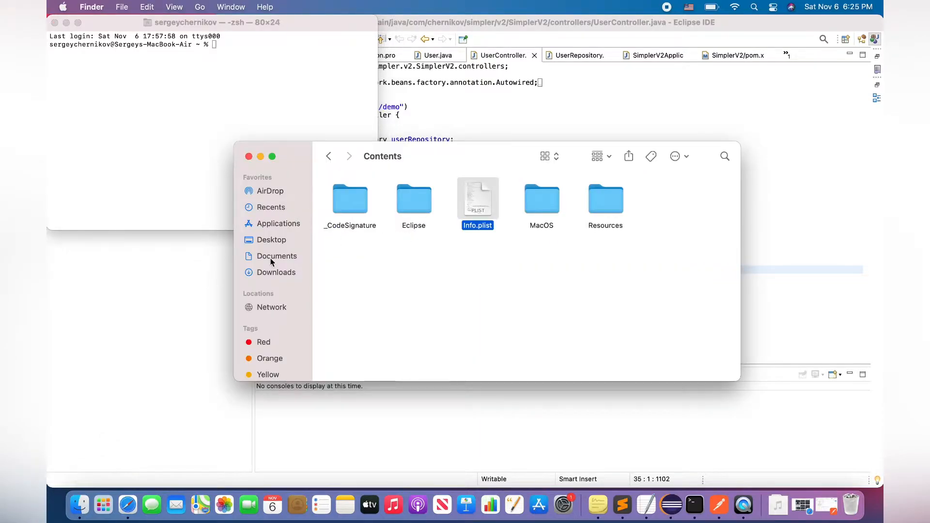
pyautogui.moveTo(275, 275)
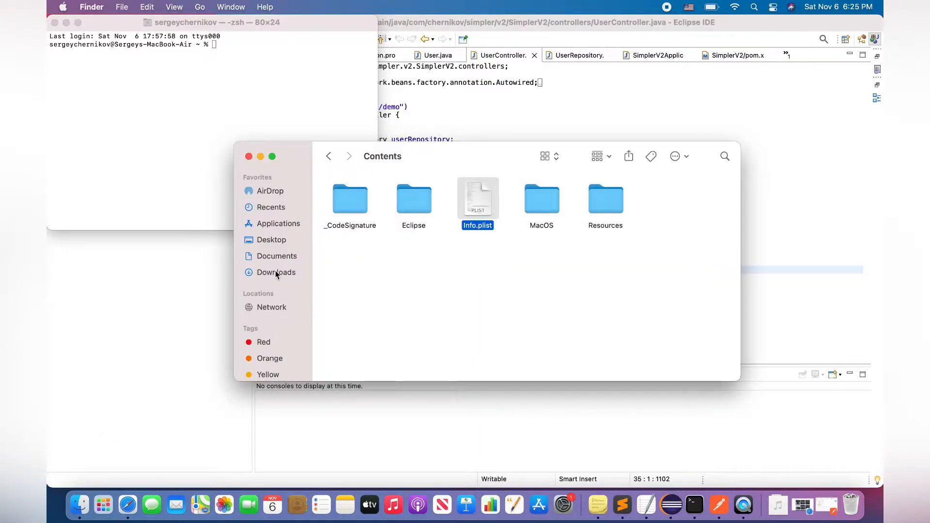
pyautogui.click(275, 255)
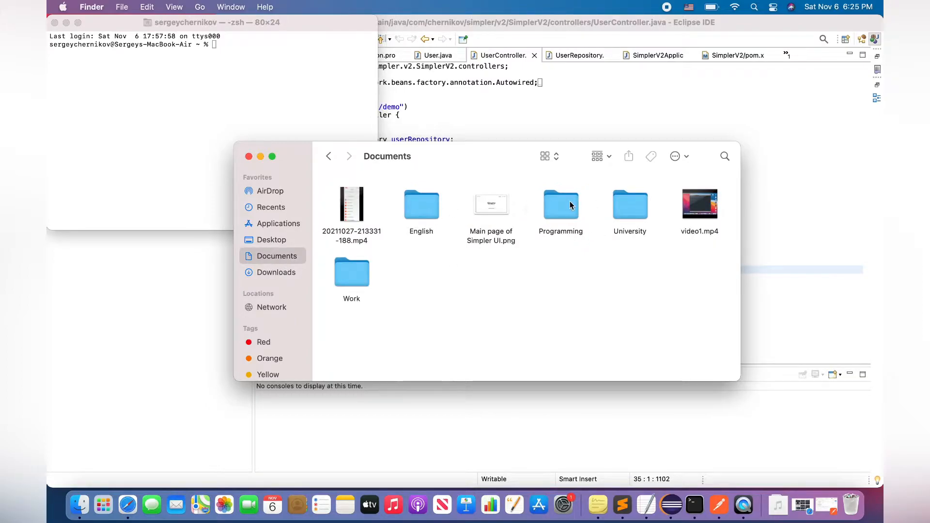
pyautogui.doubleClick(561, 203)
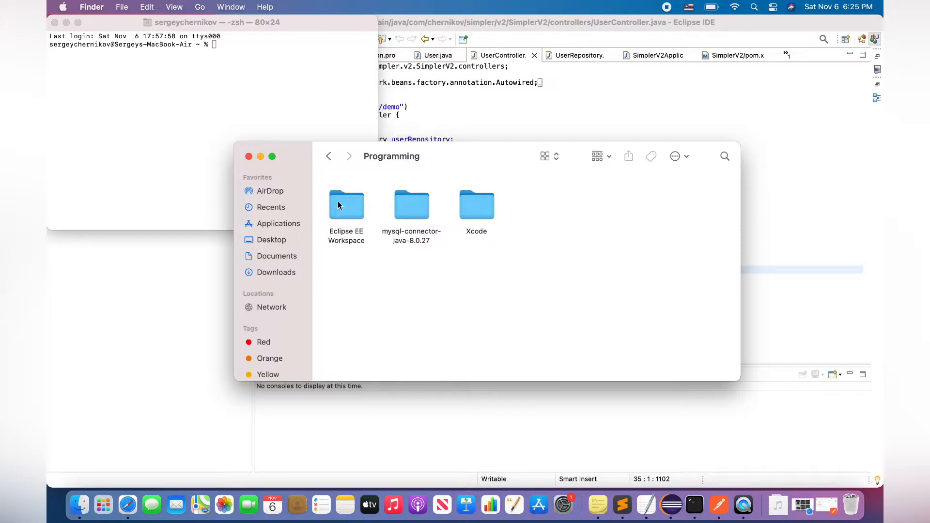
pyautogui.doubleClick(347, 205)
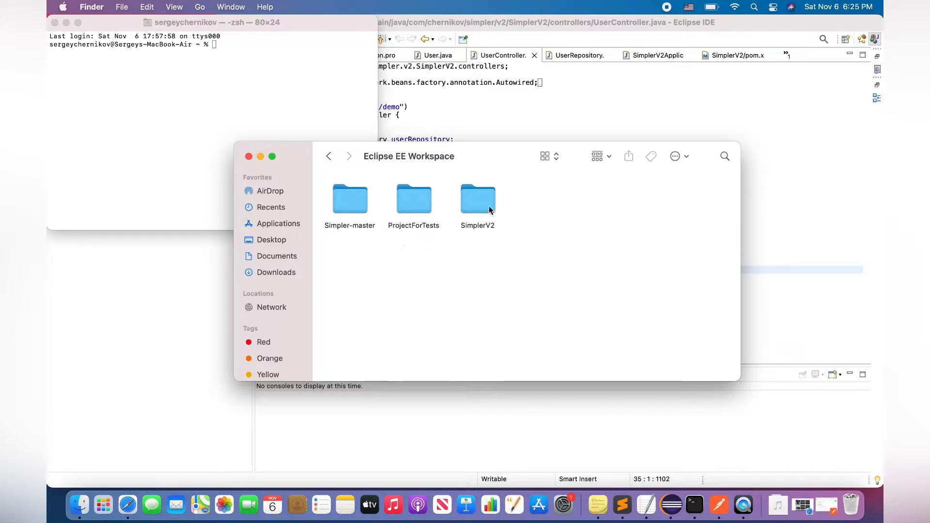
# - Copy the SimplerV2 folder's full pathname
pyautogui.rightClick(478, 199)
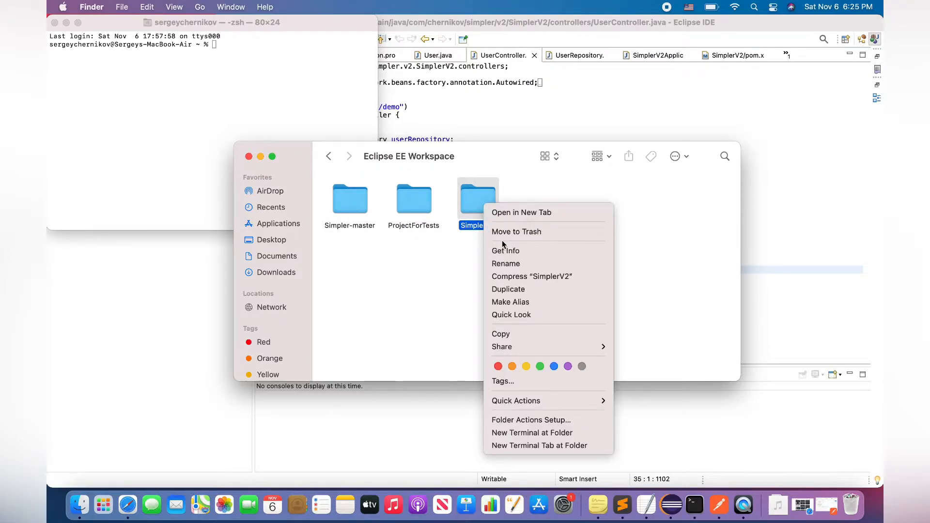
pyautogui.moveTo(532, 276)
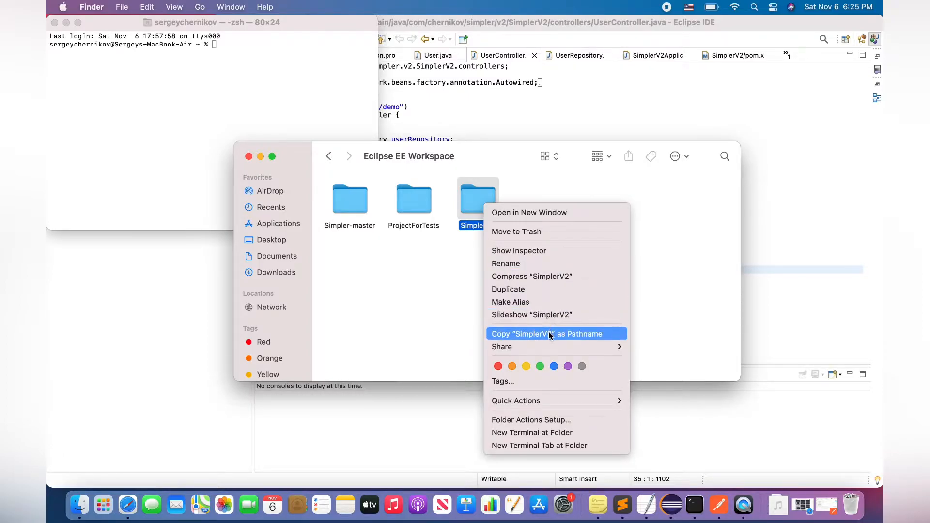
pyautogui.click(544, 333)
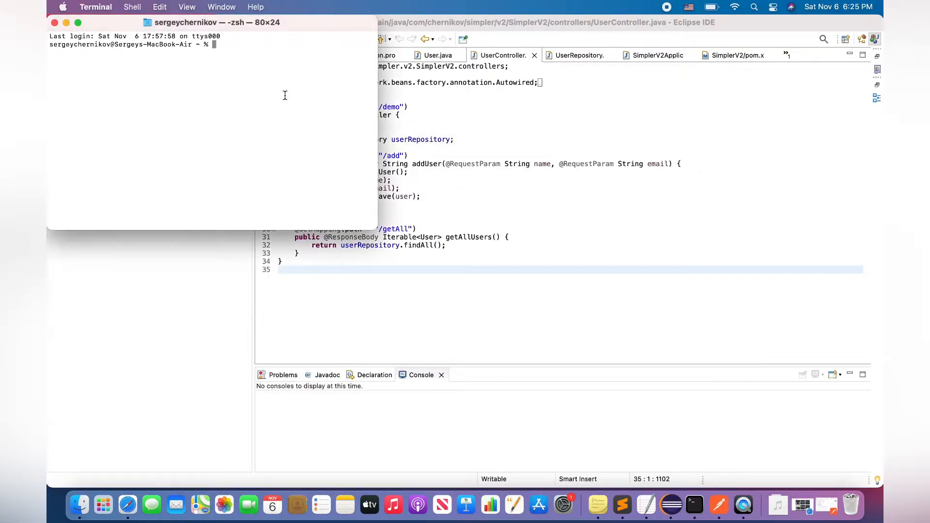
pyautogui.moveTo(294, 118)
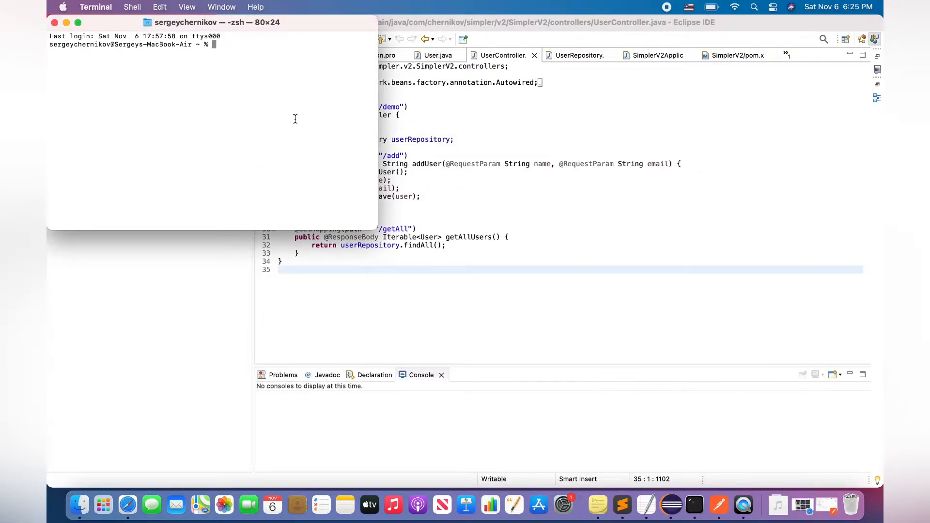
# - Change Terminal's directory to the pasted SimplerV2 project path
pyautogui.write('cd')
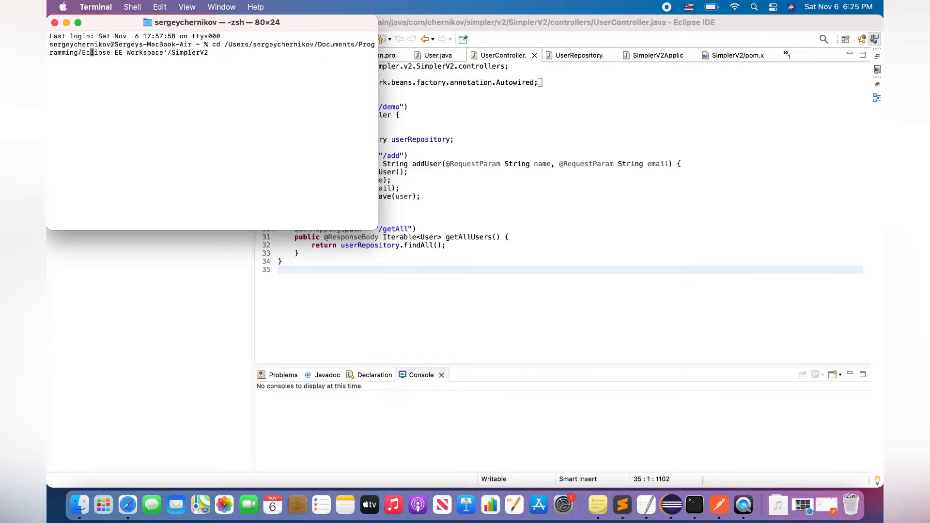
pyautogui.press('Return')
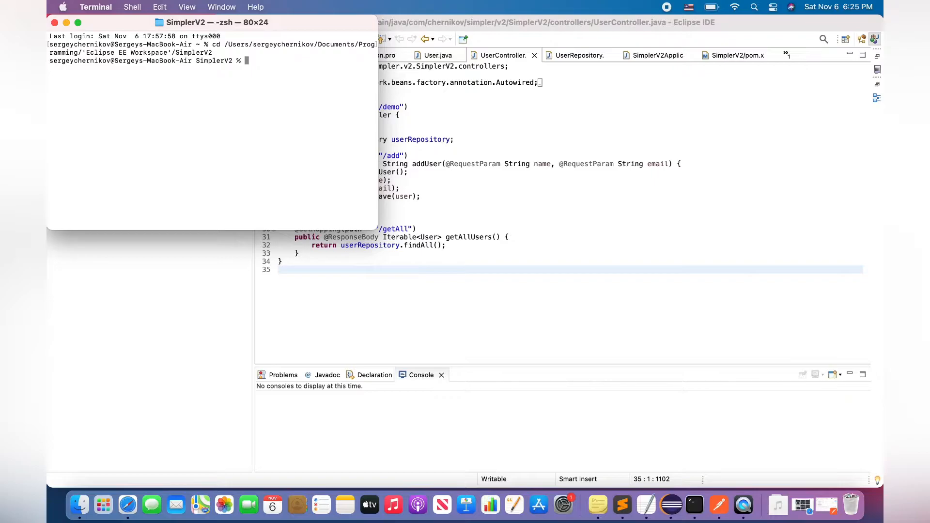
# - Run ./mvnw spring-boot:run to start the app with Tomcat on port 8080
pyautogui.write('./')
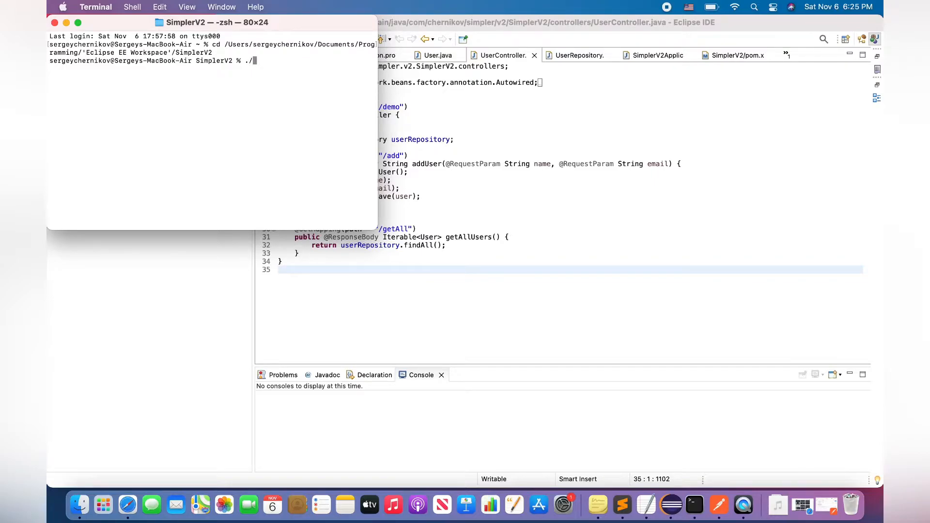
pyautogui.write('mv')
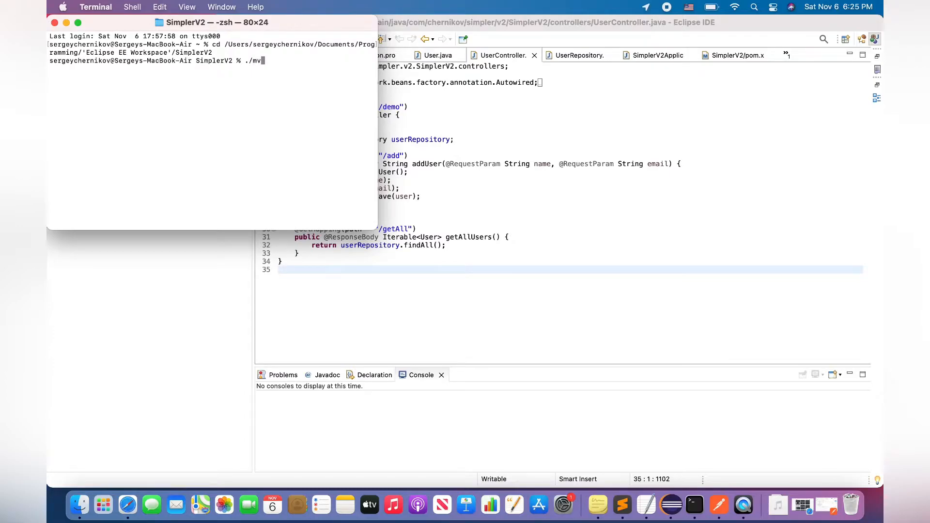
pyautogui.write('nw')
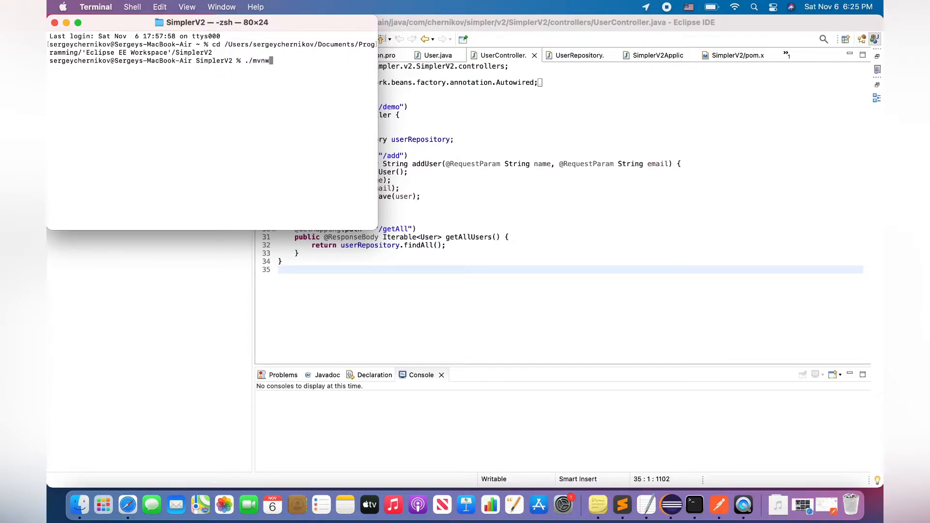
pyautogui.write('spring-')
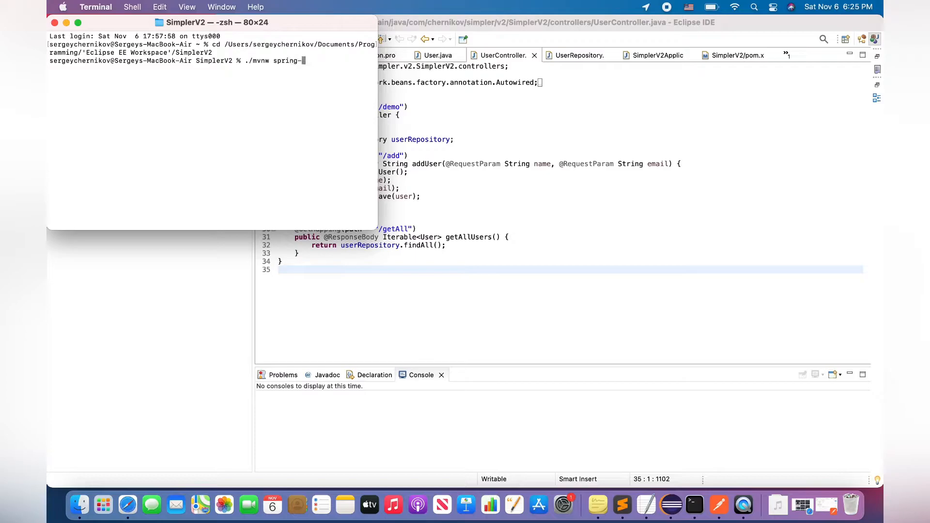
pyautogui.write('boot:r')
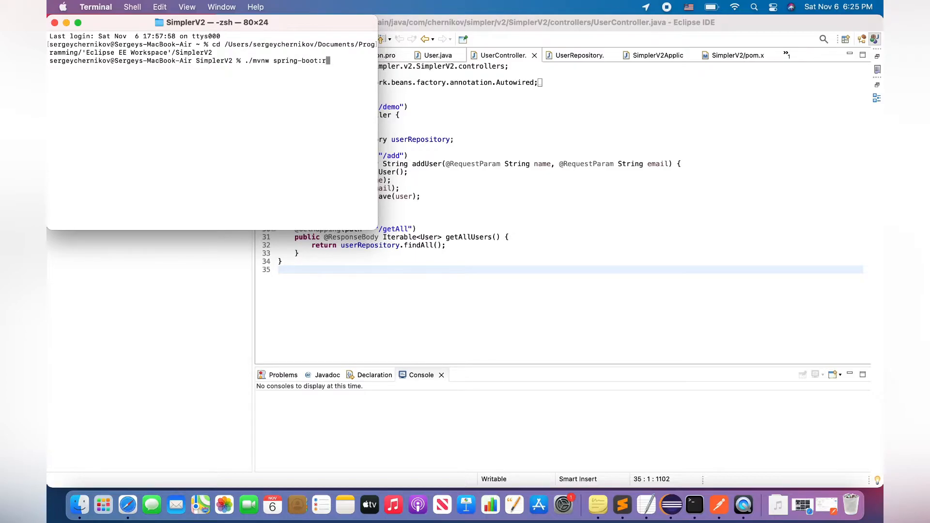
pyautogui.press('Return')
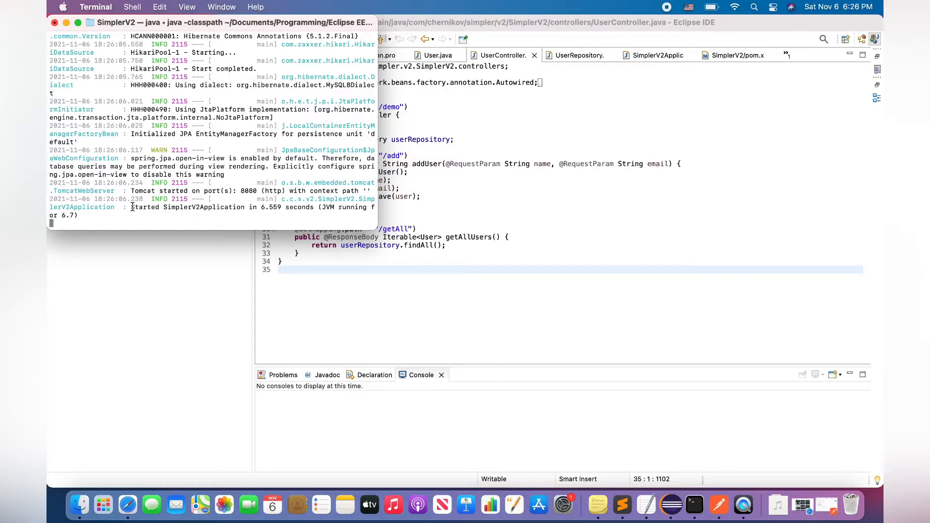
pyautogui.doubleClick(166, 207)
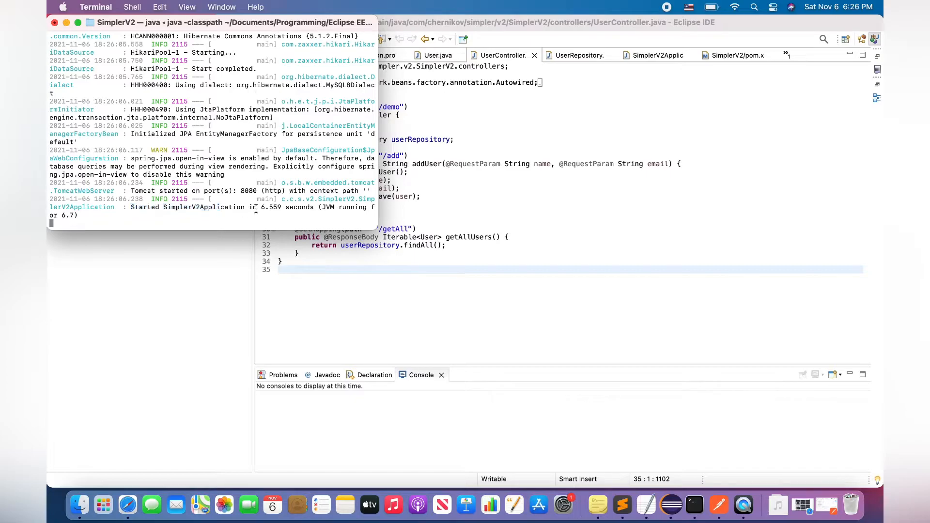
pyautogui.moveTo(424, 312)
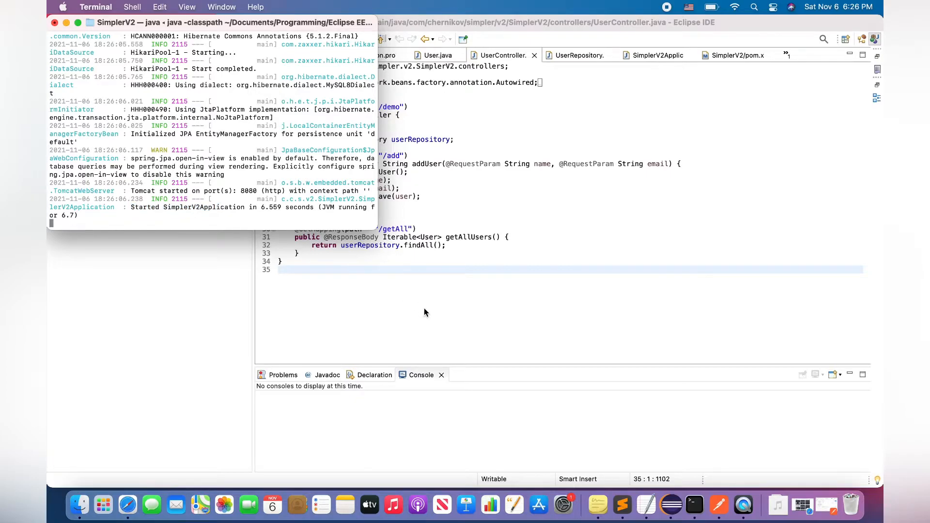
pyautogui.moveTo(339, 172)
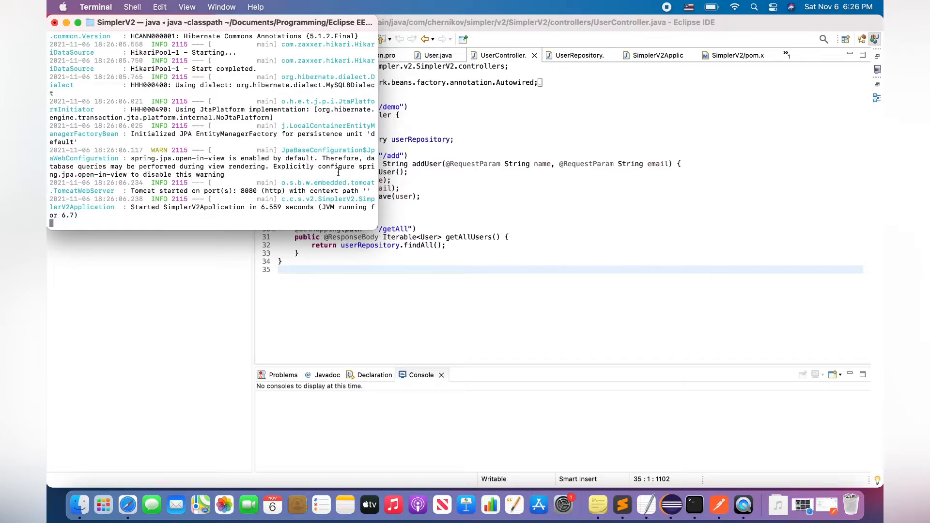
pyautogui.moveTo(720, 505)
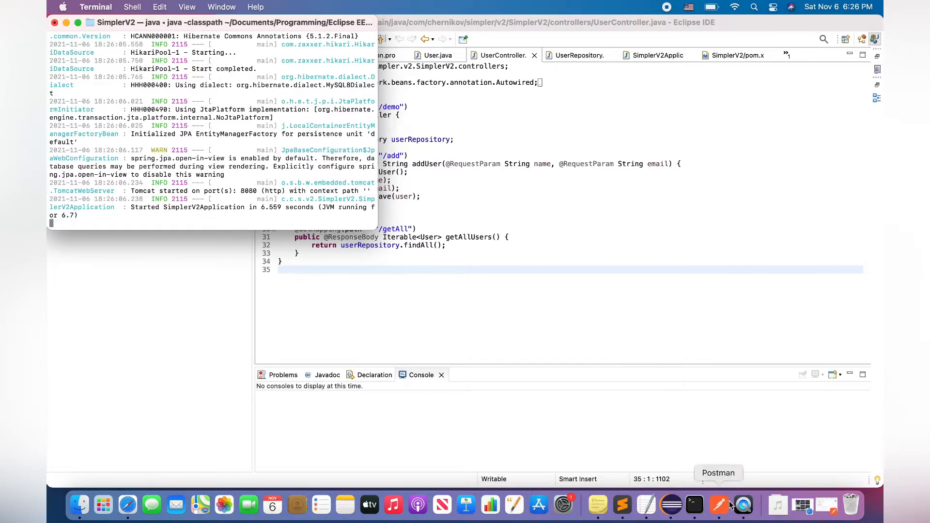
# - In Postman's add request, set query parameter name to Thomas
pyautogui.click(718, 505)
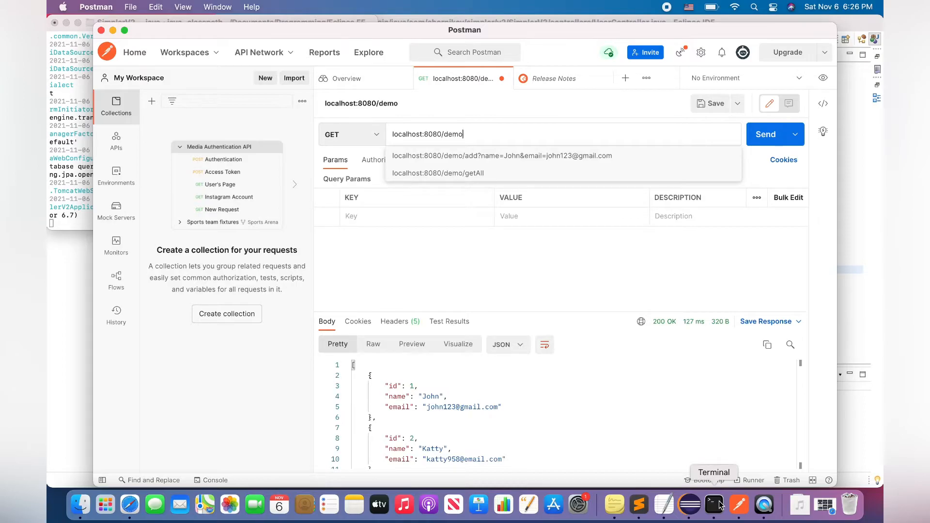
pyautogui.write('/add')
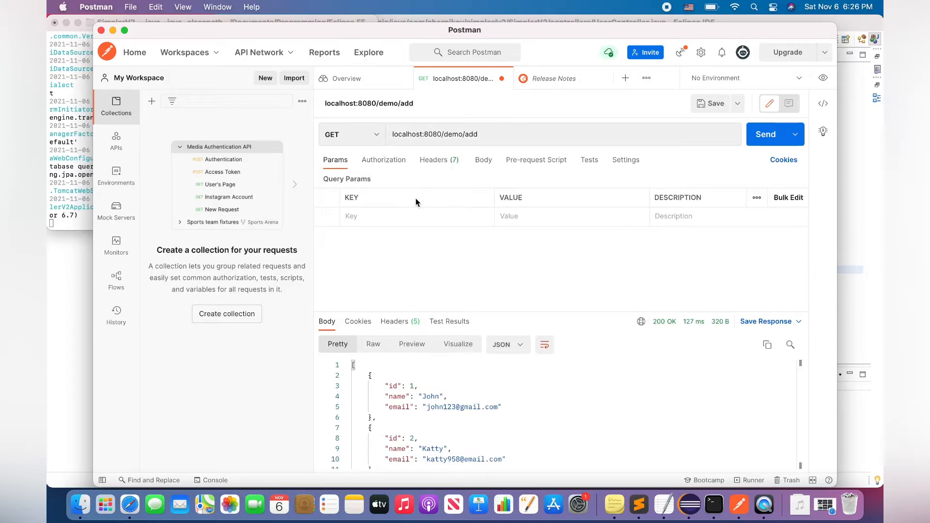
pyautogui.moveTo(472, 191)
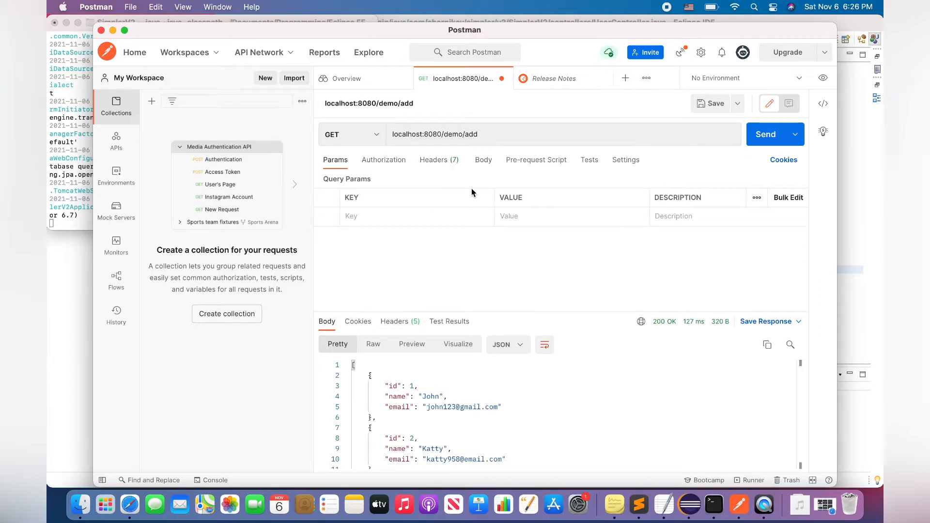
pyautogui.moveTo(385, 205)
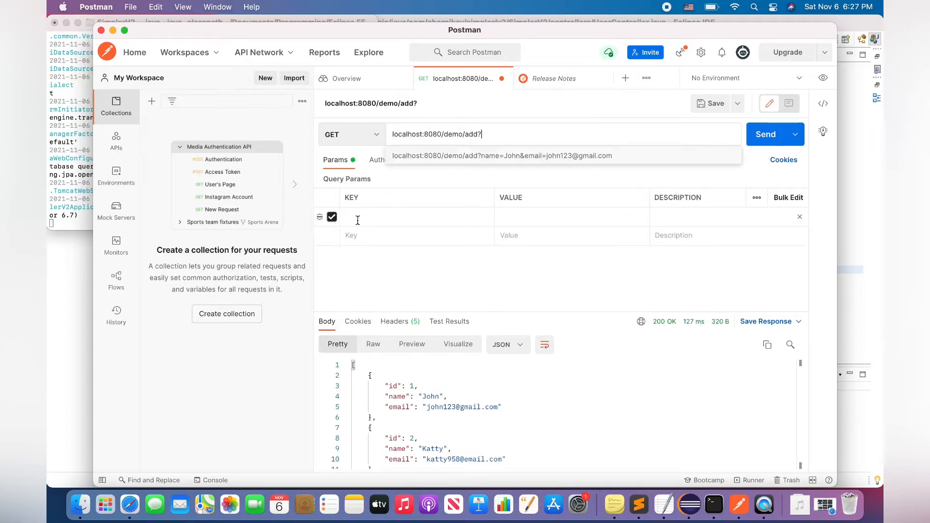
pyautogui.write('name')
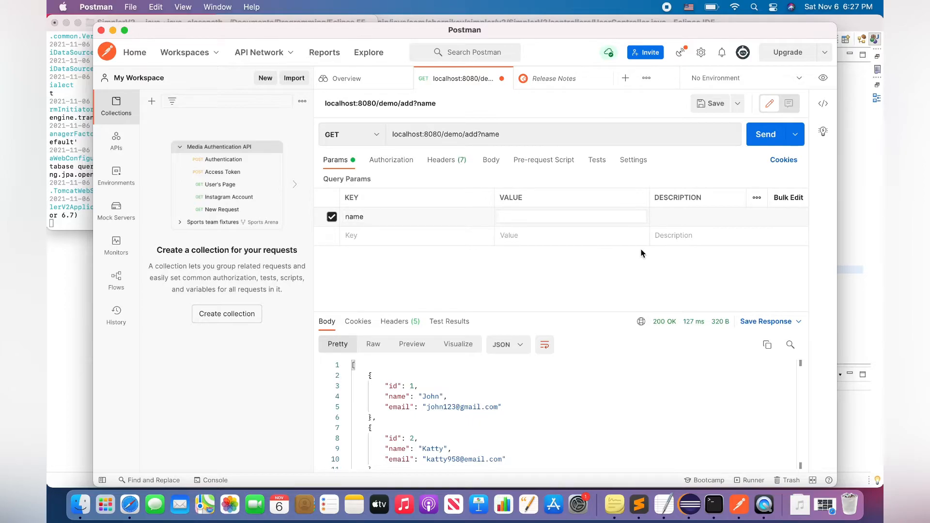
pyautogui.write('John')
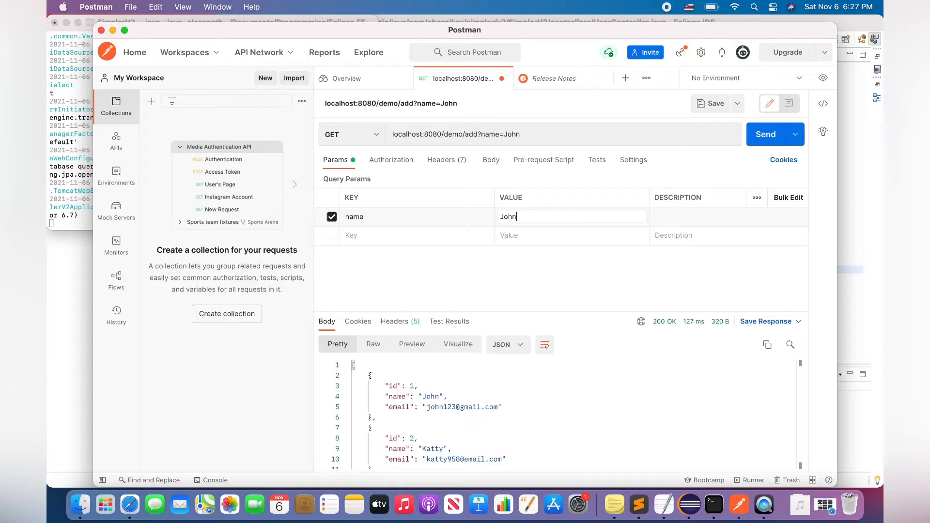
pyautogui.write('T')
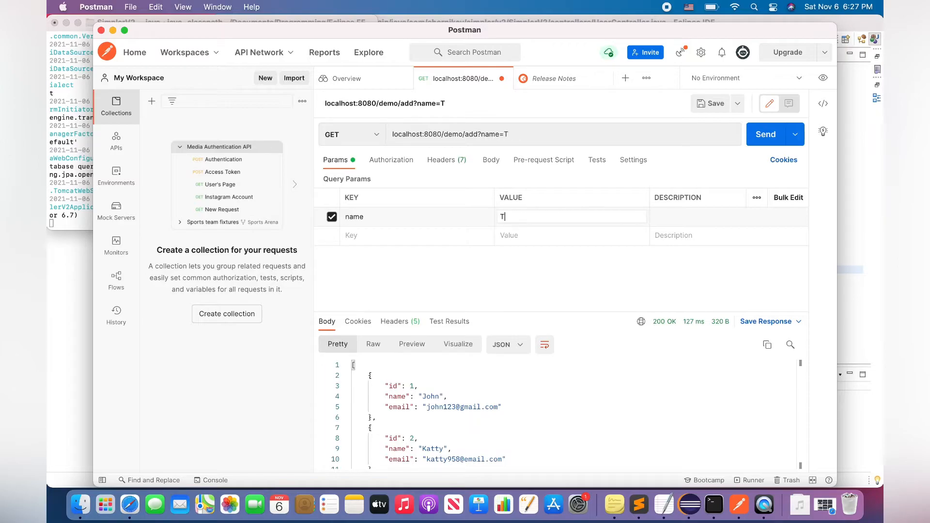
pyautogui.write('homas')
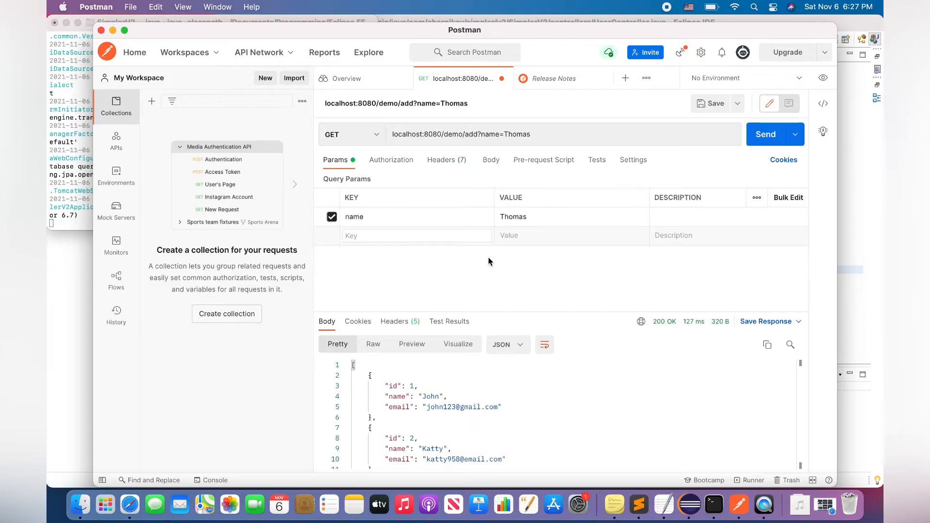
pyautogui.write('email')
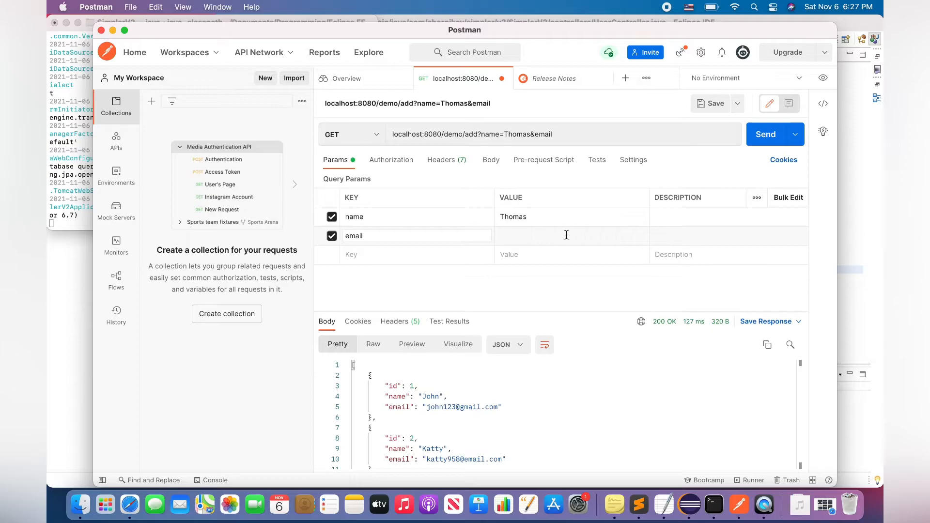
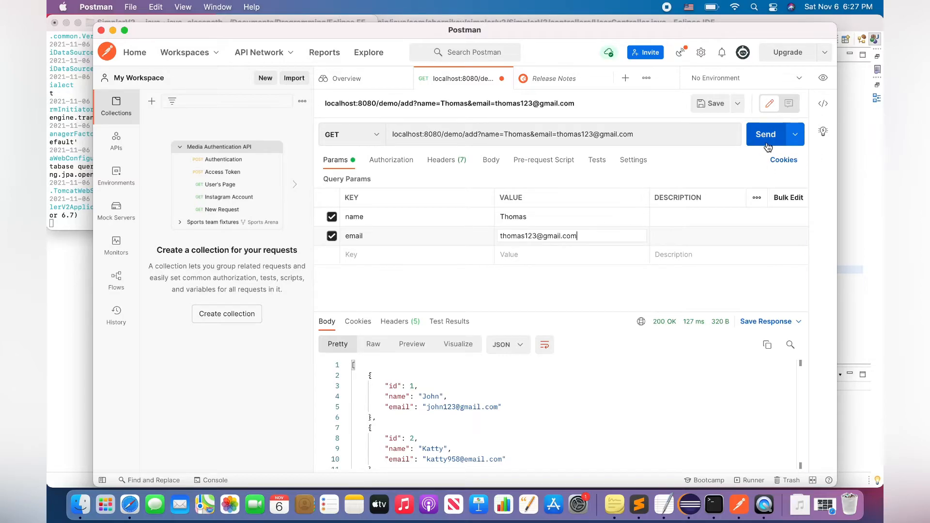
# - Send the add request as POST after a 405, getting 200 OK with "Saved"
pyautogui.click(765, 133)
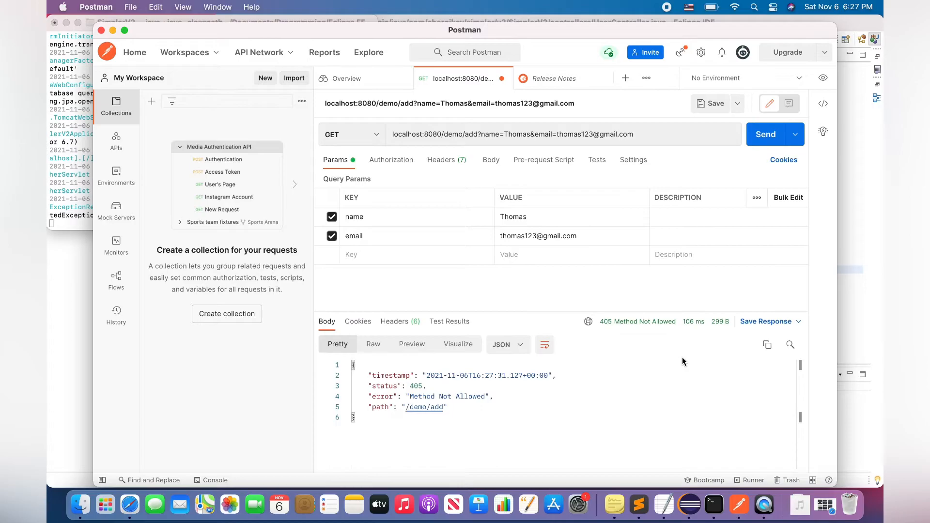
pyautogui.moveTo(431, 241)
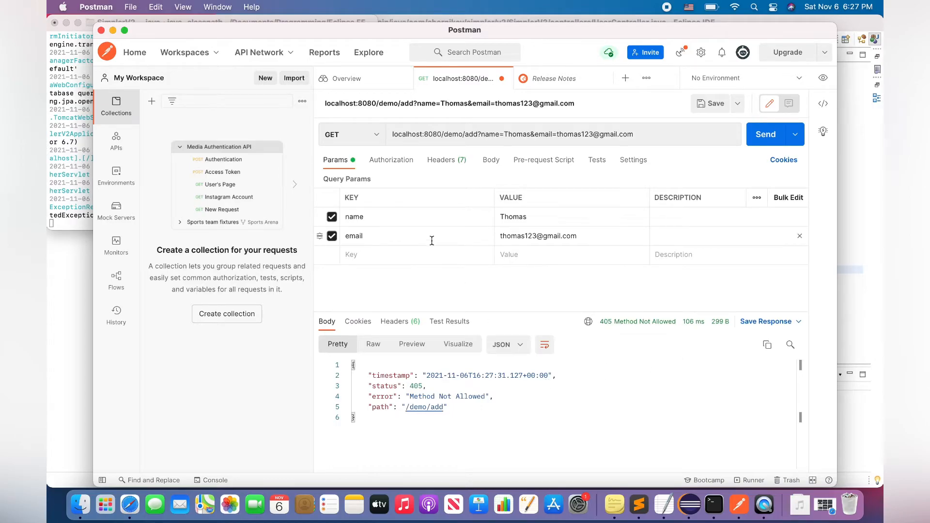
pyautogui.click(344, 133)
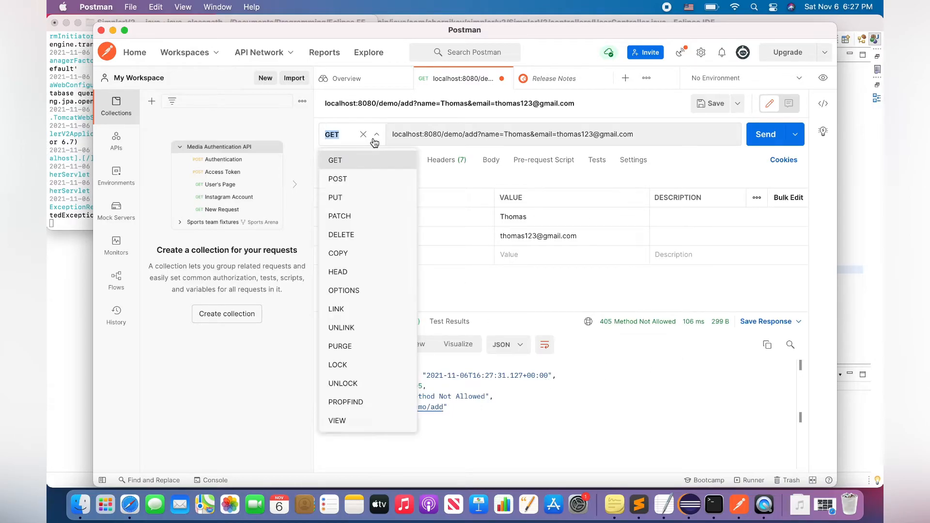
pyautogui.click(337, 178)
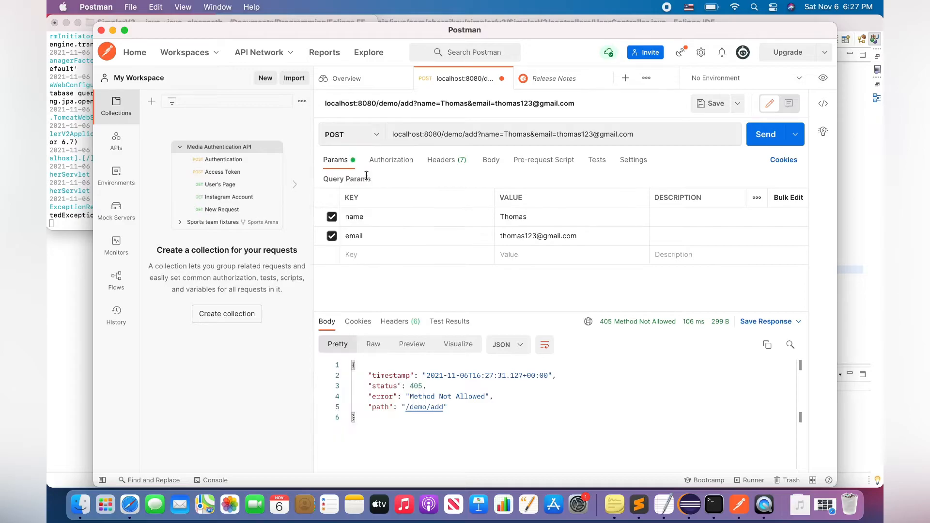
pyautogui.click(765, 134)
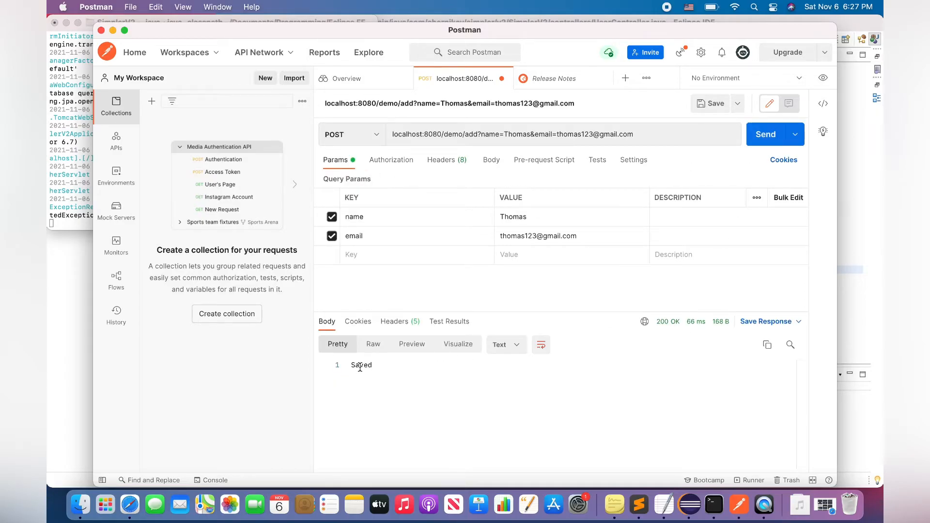
pyautogui.doubleClick(360, 366)
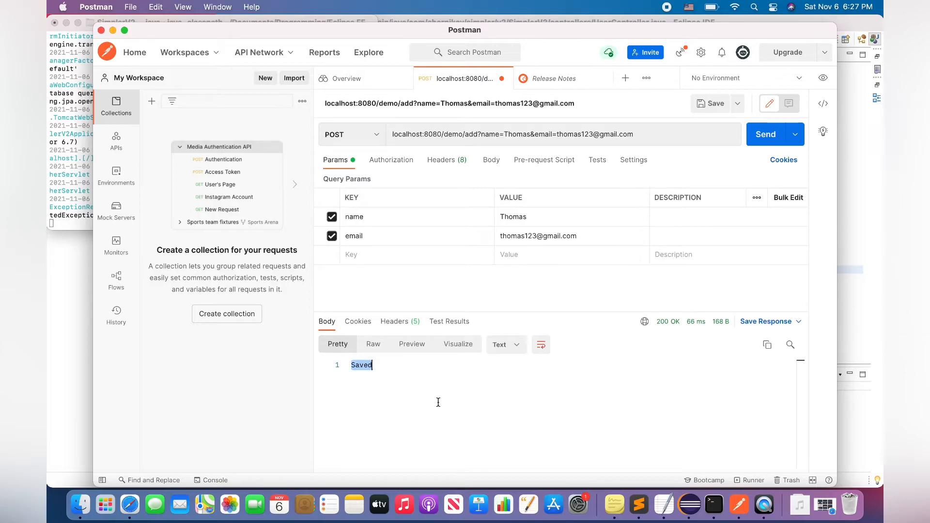
pyautogui.moveTo(601, 197)
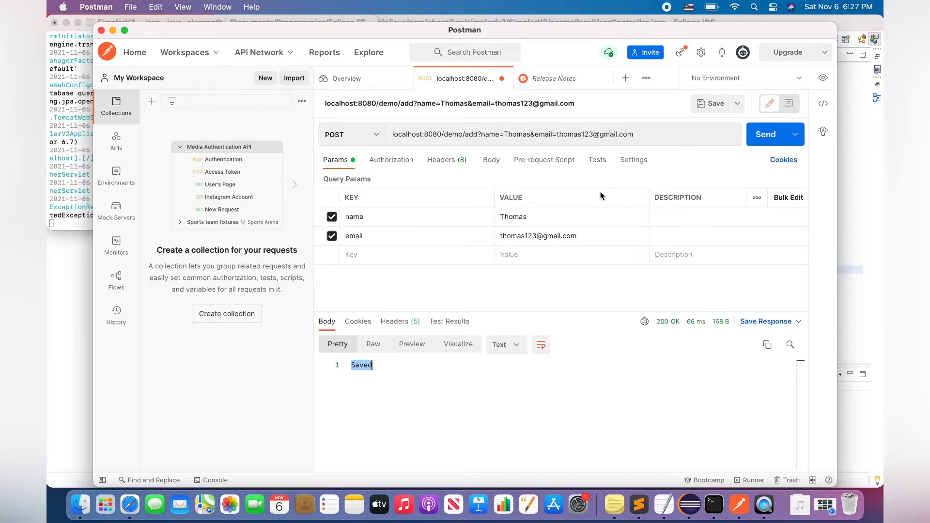
# - Switch the request method back to GET
pyautogui.click(350, 133)
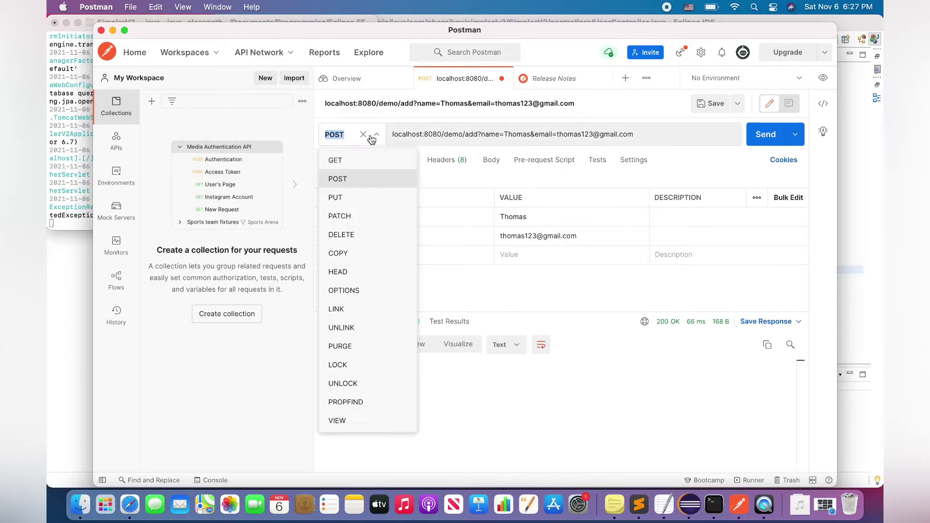
pyautogui.click(334, 160)
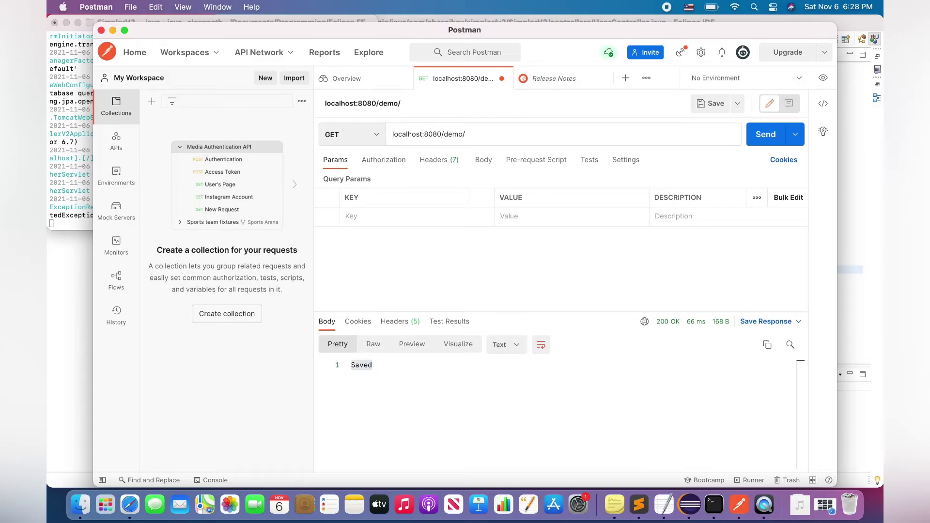
# - GET localhost:8080/demo/getAll and confirm Thomas appears with id 4
pyautogui.write('getAll')
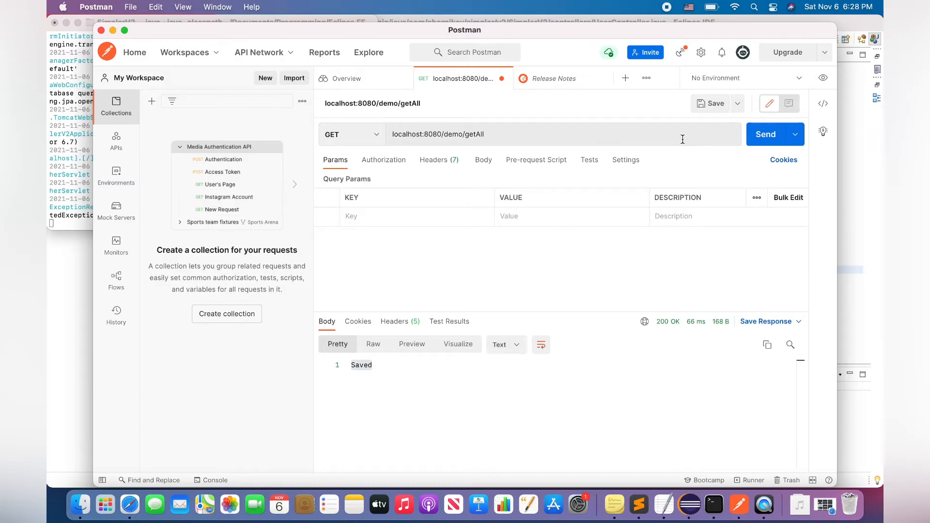
pyautogui.click(766, 133)
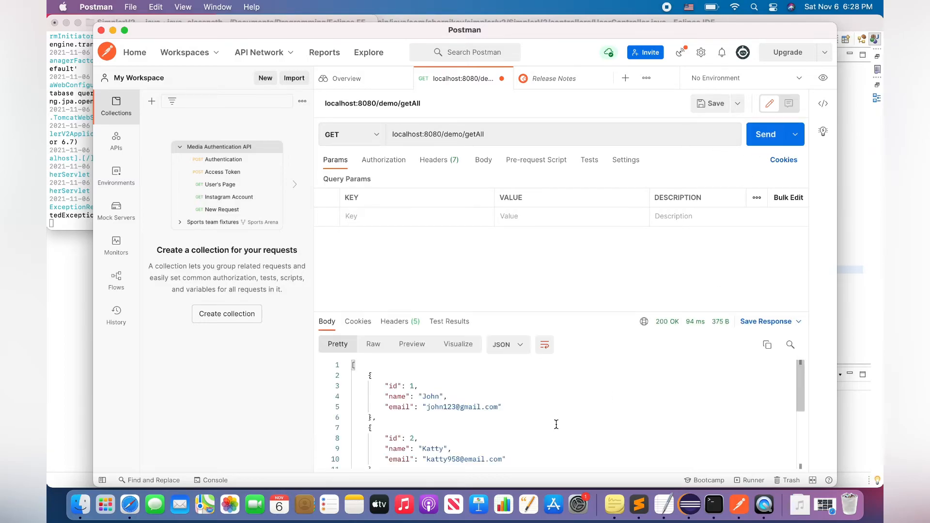
pyautogui.scroll(-3)
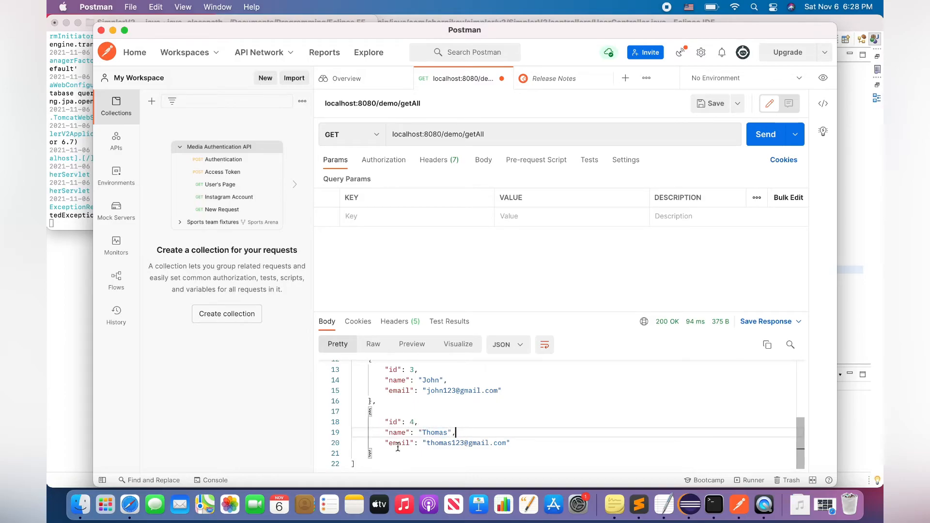
pyautogui.moveTo(445, 443)
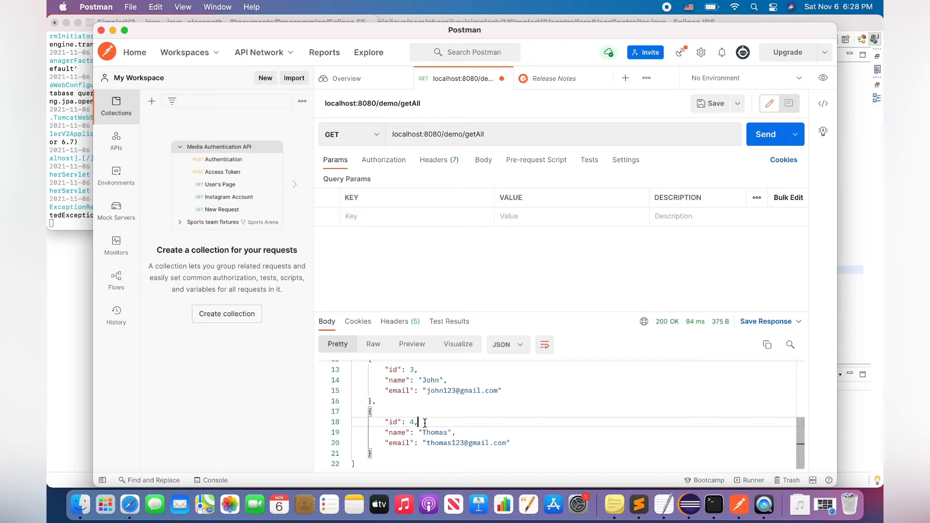
pyautogui.moveTo(130, 505)
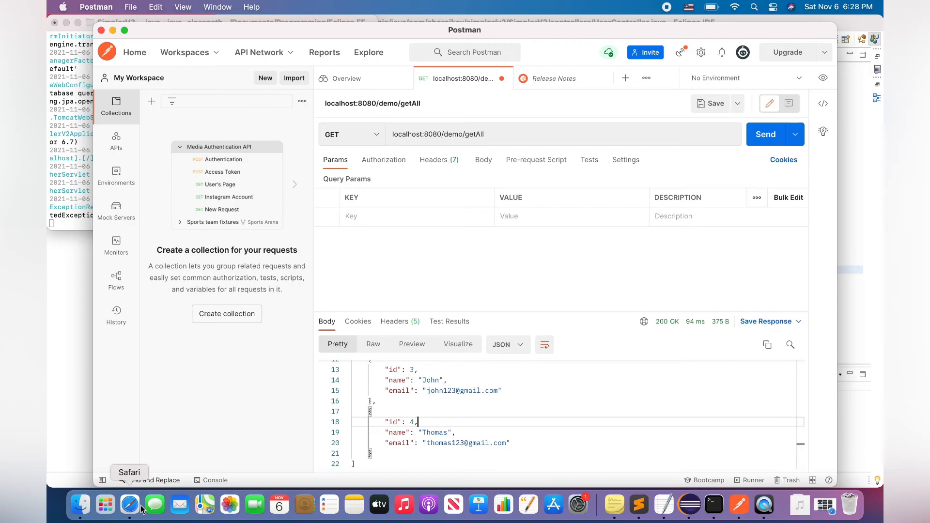
# - Switch to Safari and scroll the code.lib Instagram profile to its top
pyautogui.click(129, 505)
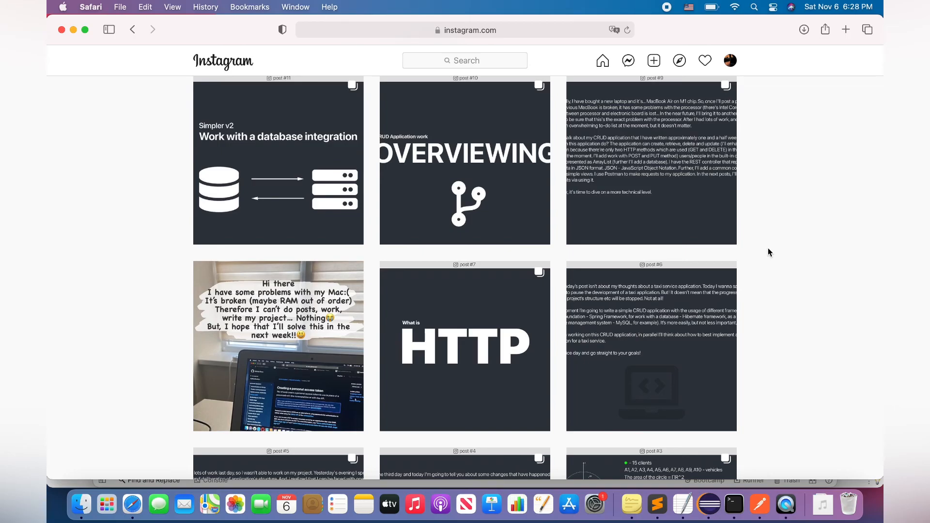
pyautogui.scroll(3)
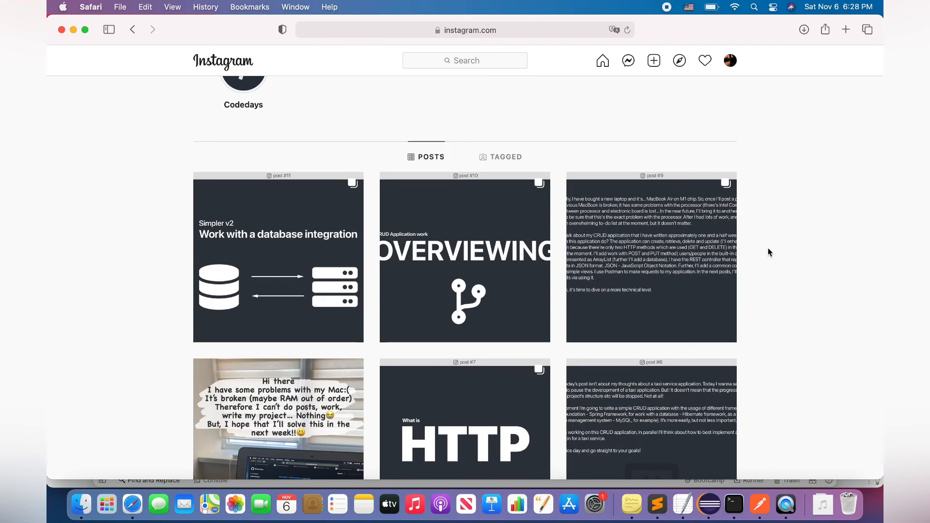
pyautogui.scroll(3)
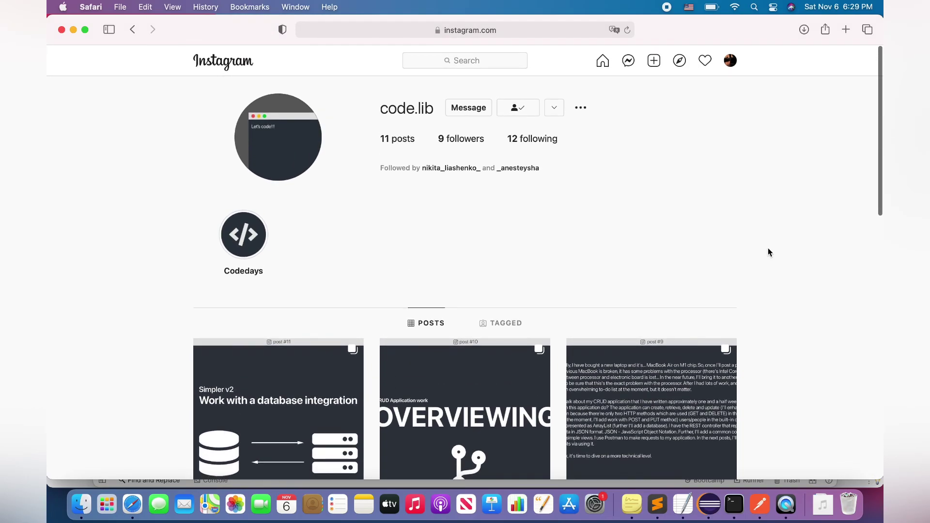